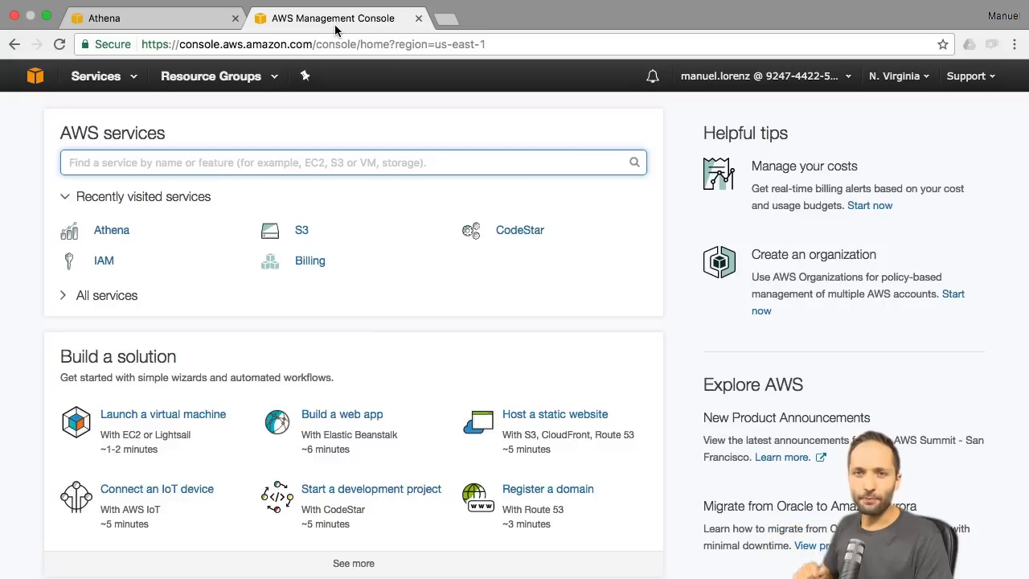
pyautogui.moveTo(360, 97)
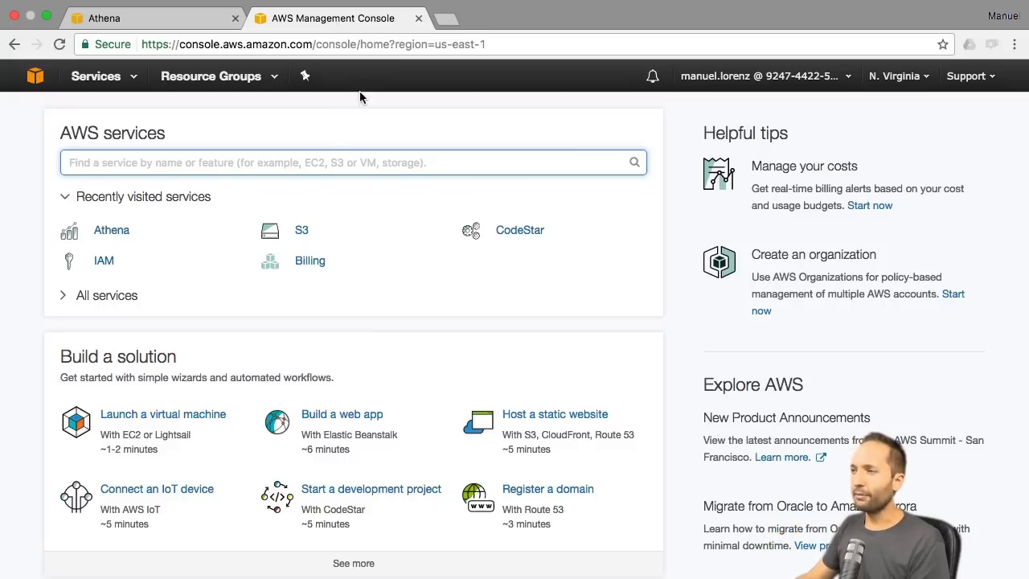
pyautogui.moveTo(239, 162)
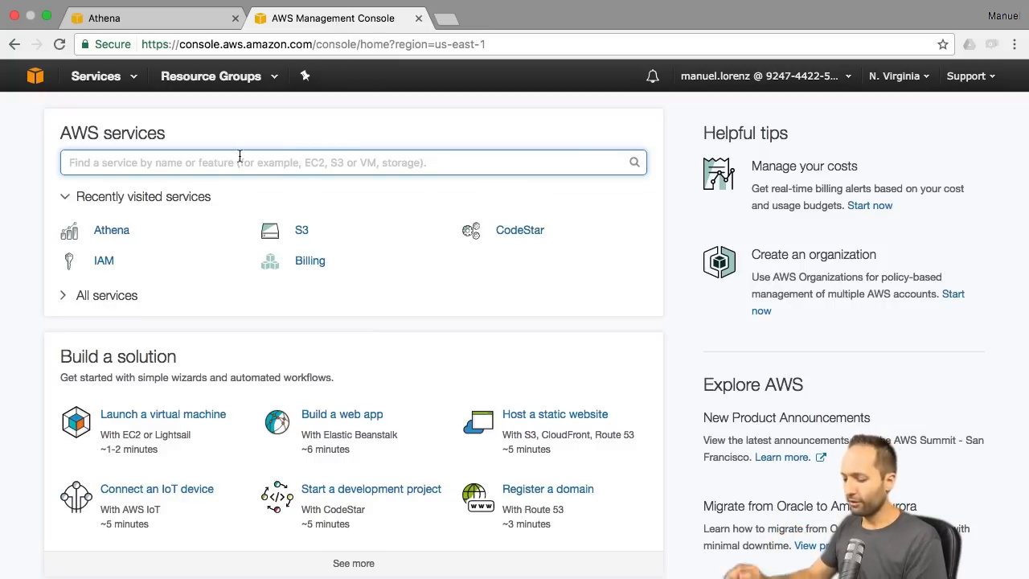
# Search the AWS console services for "quick" to find QuickSight
pyautogui.write('quick')
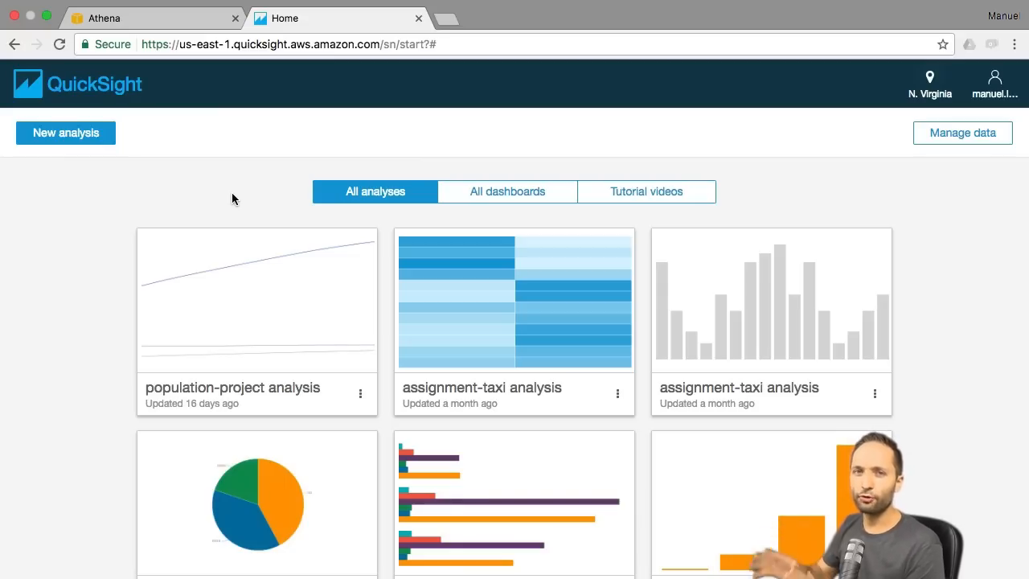
pyautogui.moveTo(269, 190)
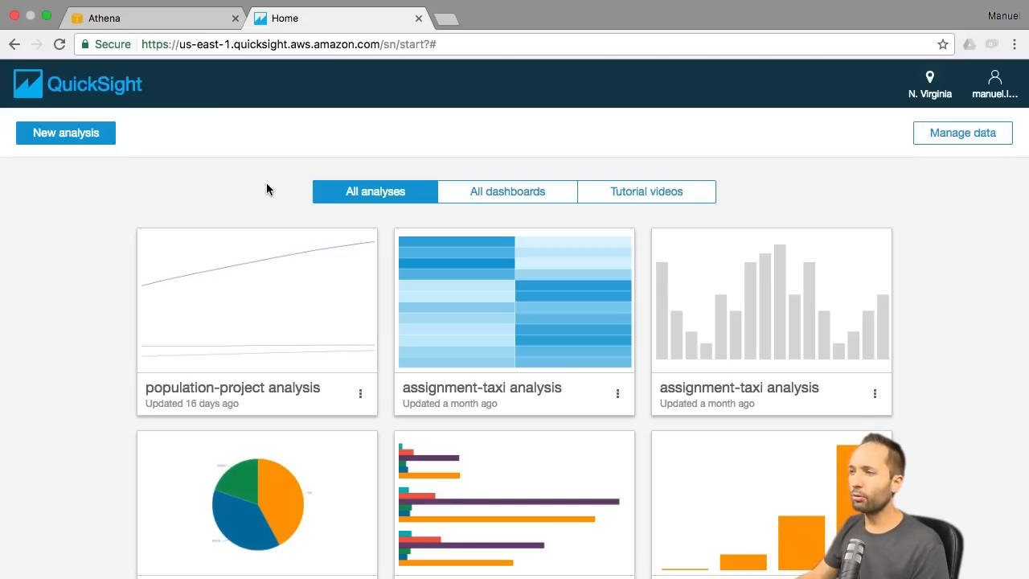
pyautogui.moveTo(225, 222)
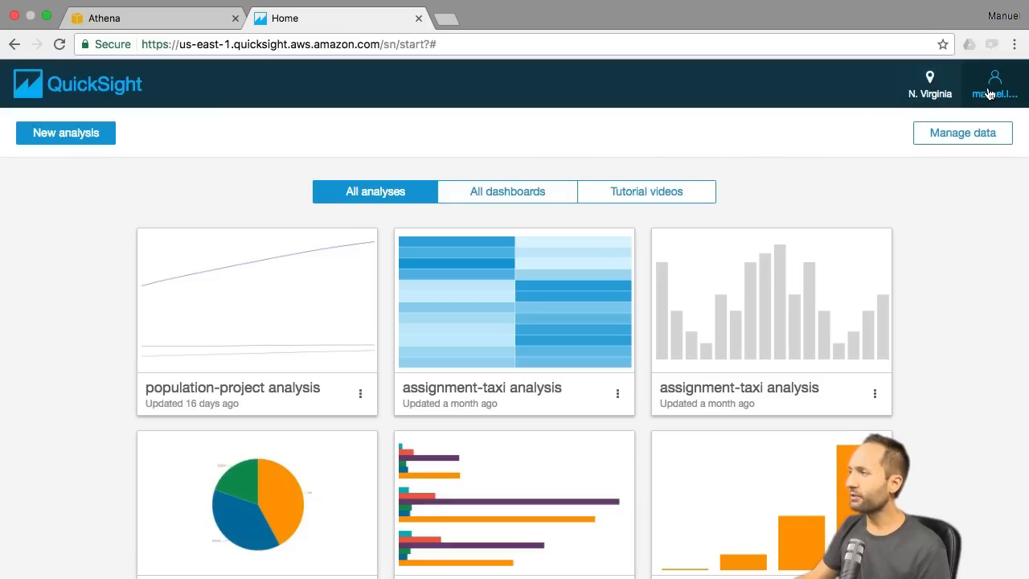
# Reach Account settings under Manage QuickSight and start editing AWS resource permissions
pyautogui.click(994, 80)
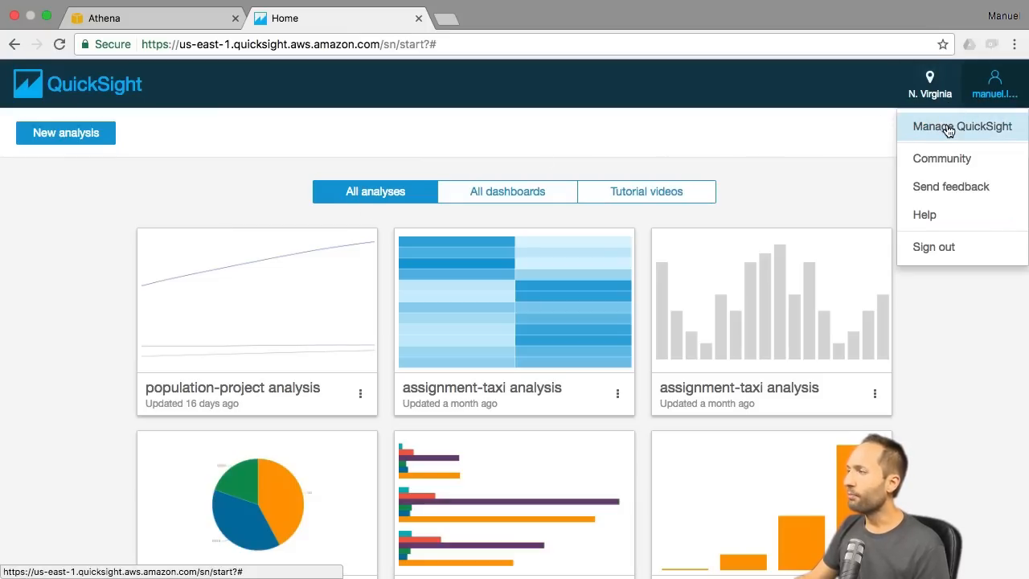
pyautogui.click(961, 126)
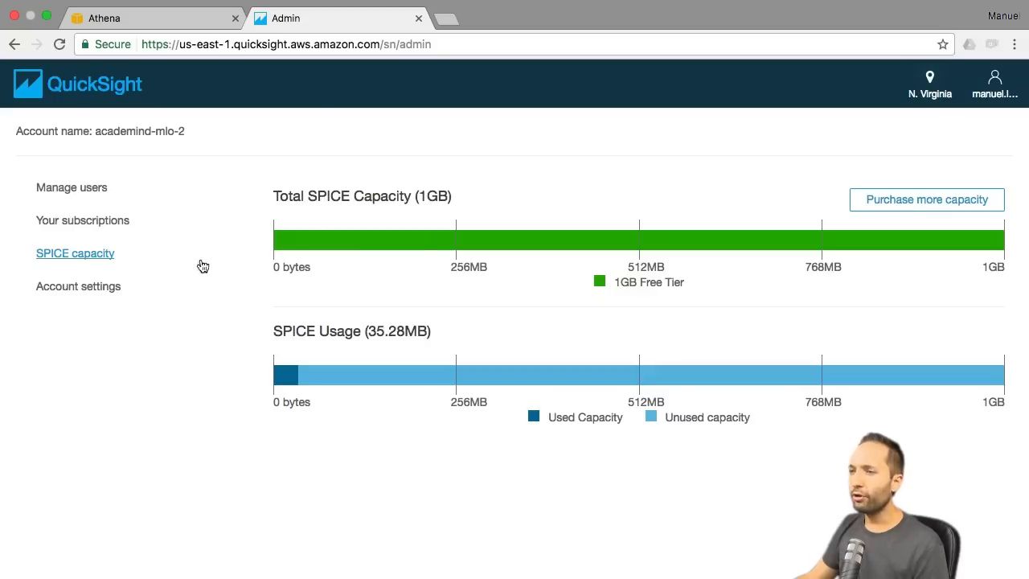
pyautogui.click(77, 286)
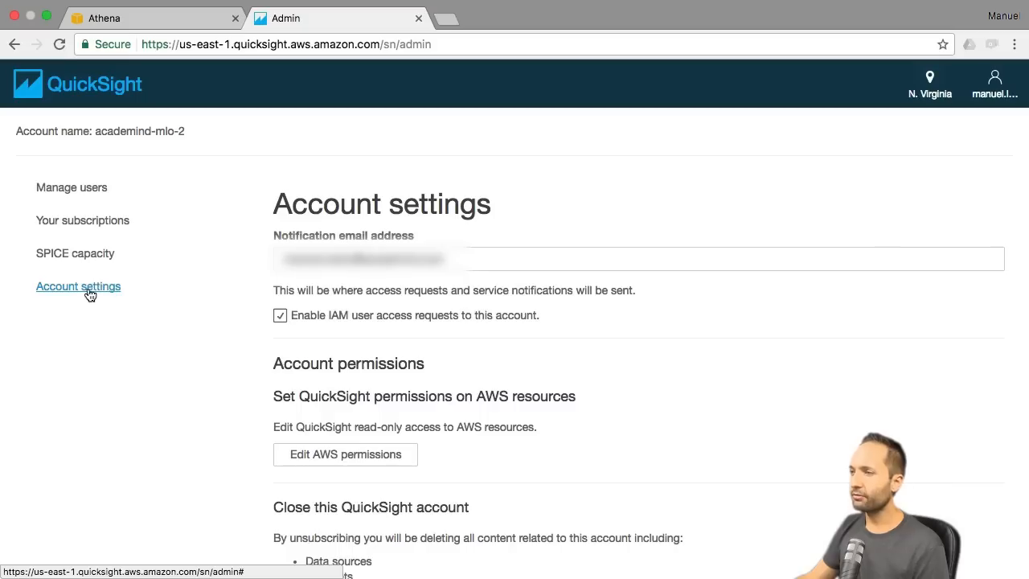
pyautogui.moveTo(236, 489)
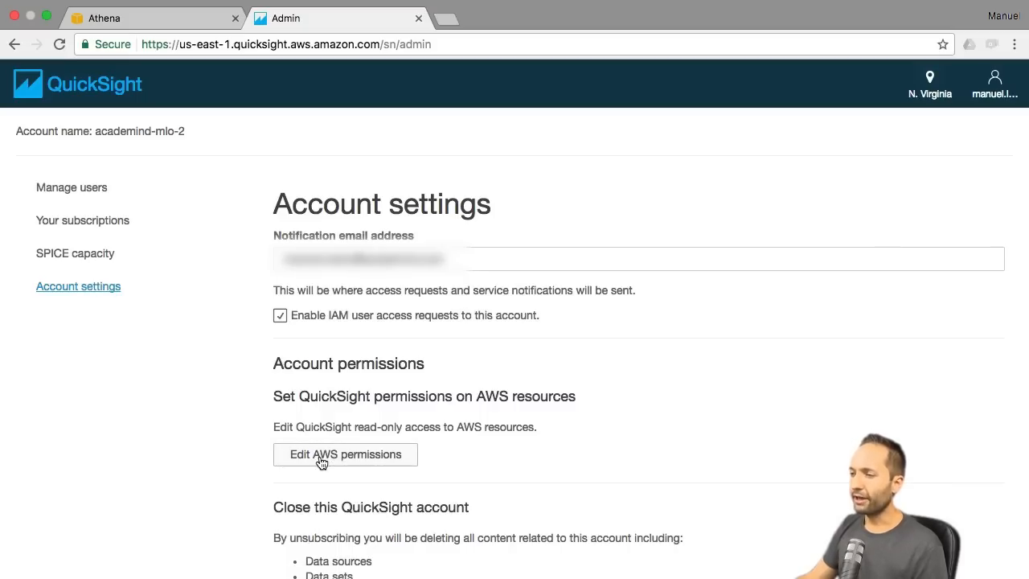
pyautogui.click(344, 454)
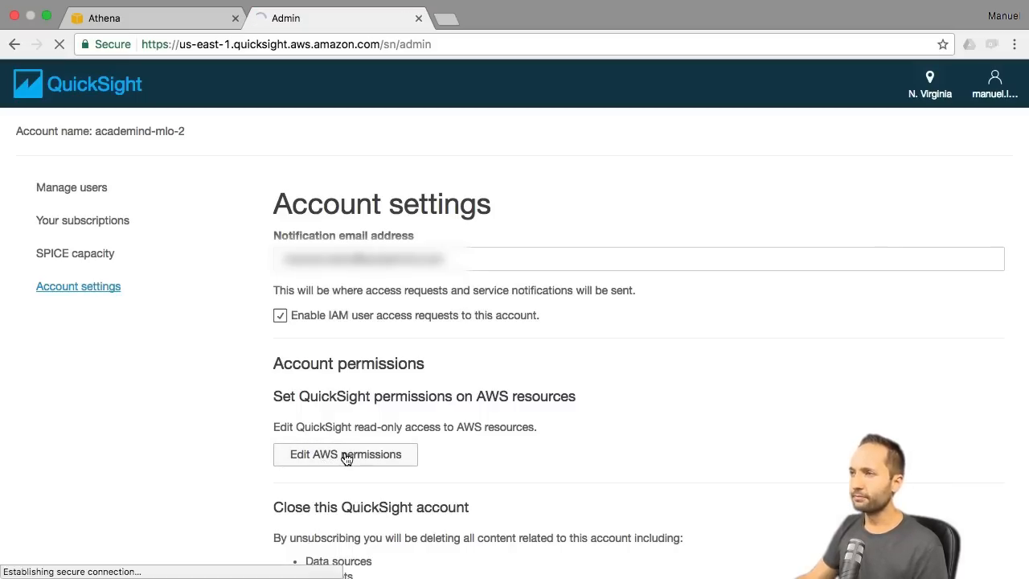
# Grant QuickSight read-only access to Amazon Athena and all S3 buckets and apply it
pyautogui.click(345, 454)
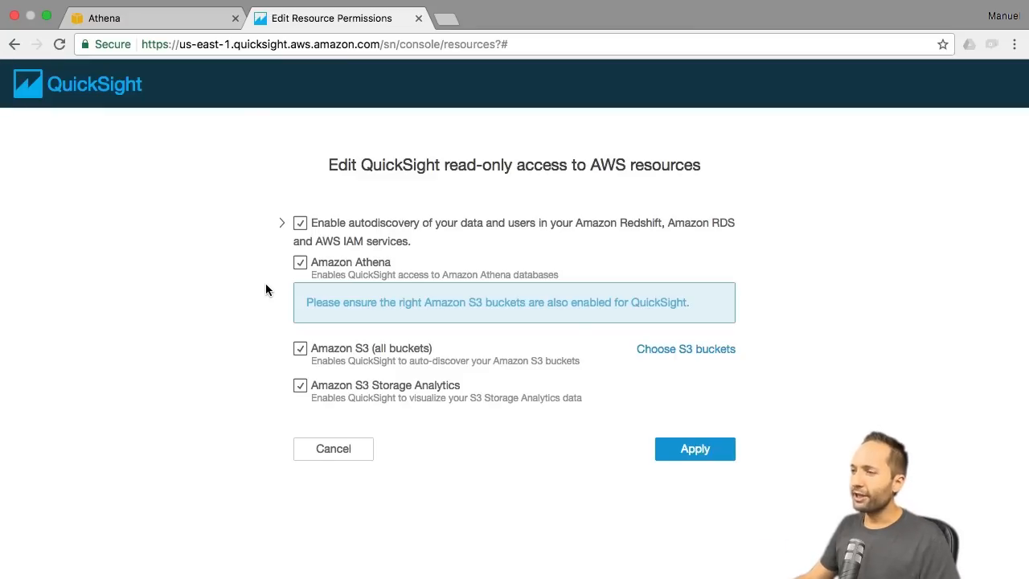
pyautogui.moveTo(337, 278)
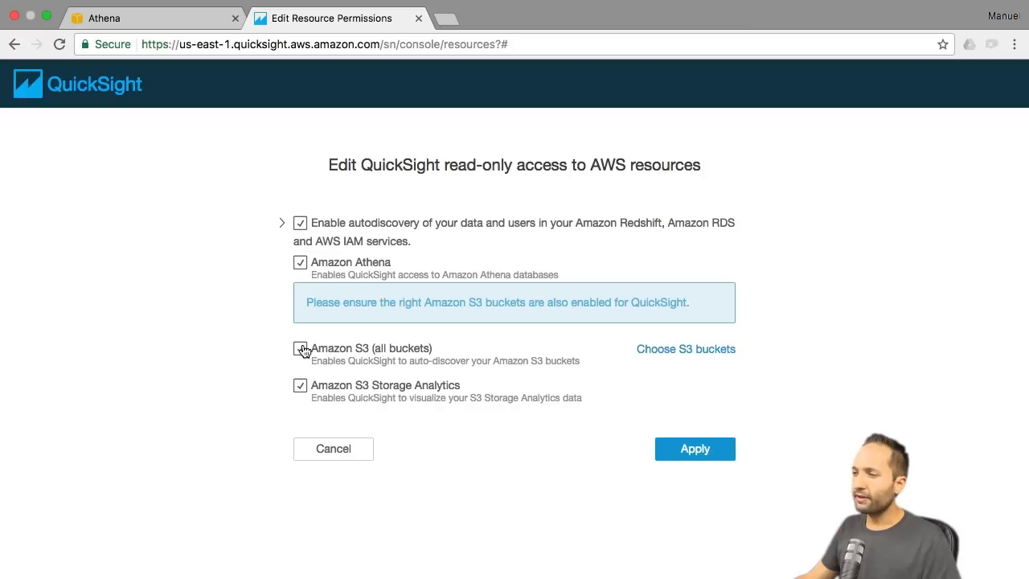
pyautogui.click(300, 347)
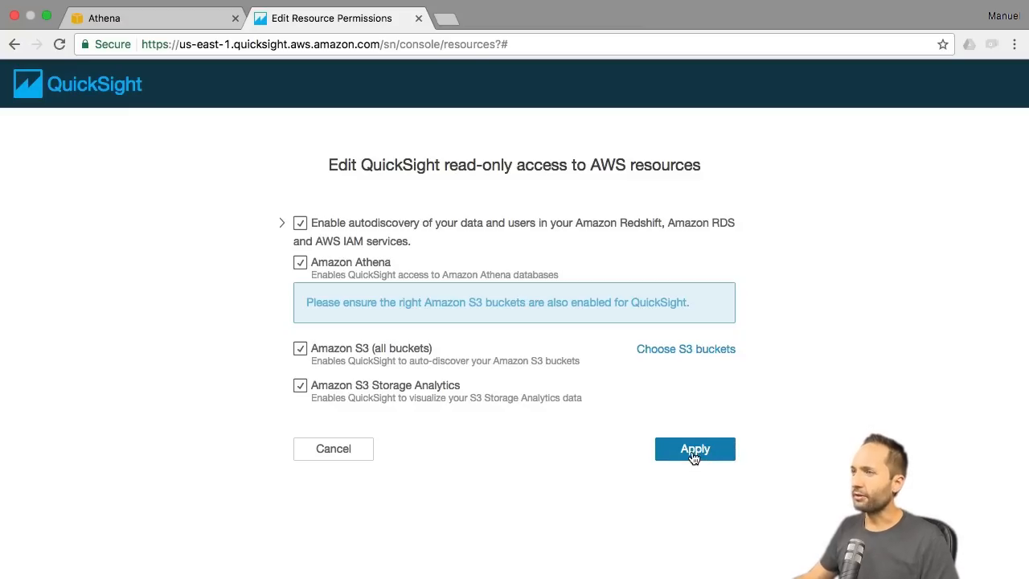
pyautogui.click(695, 448)
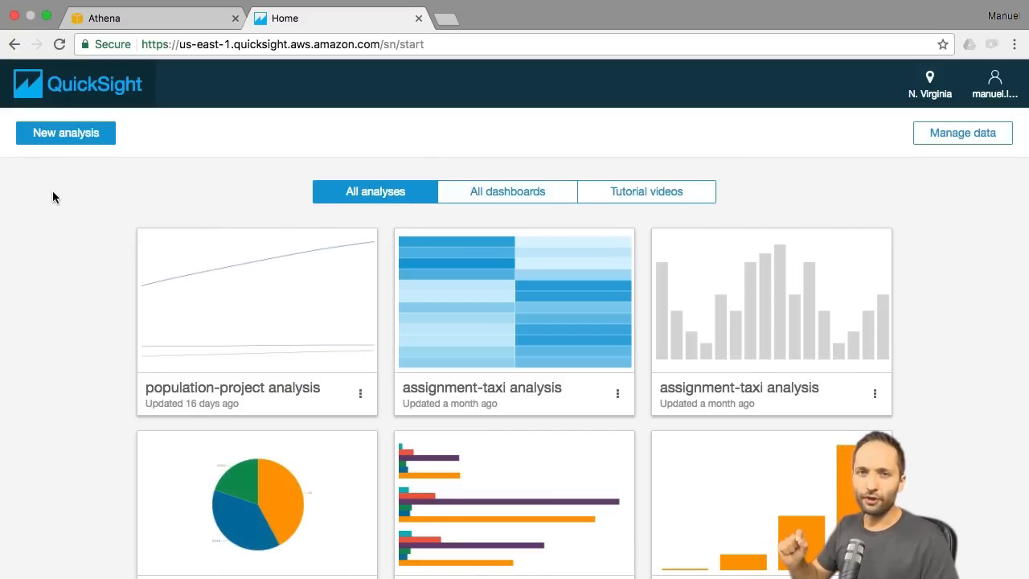
pyautogui.moveTo(655, 153)
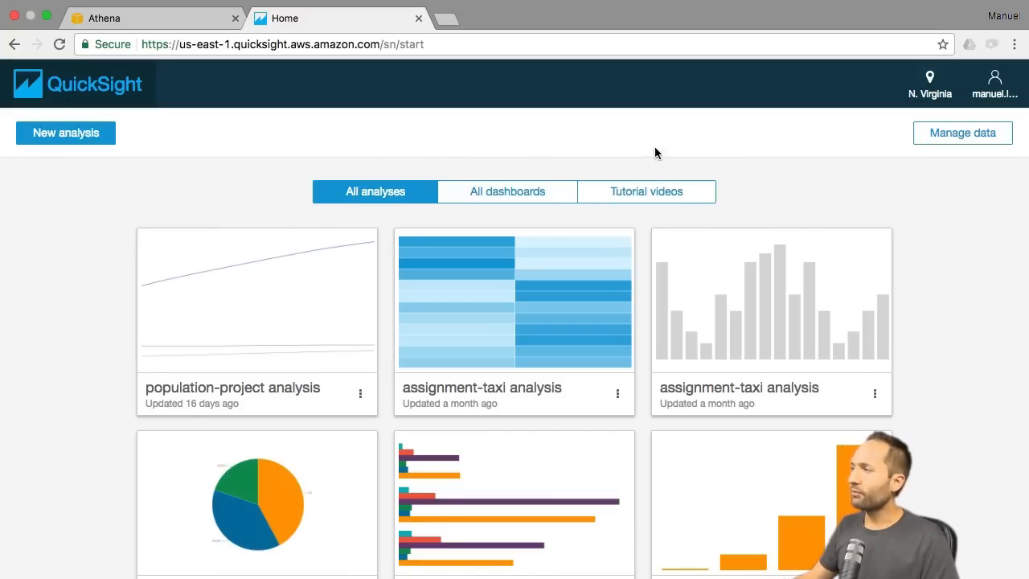
pyautogui.click(929, 84)
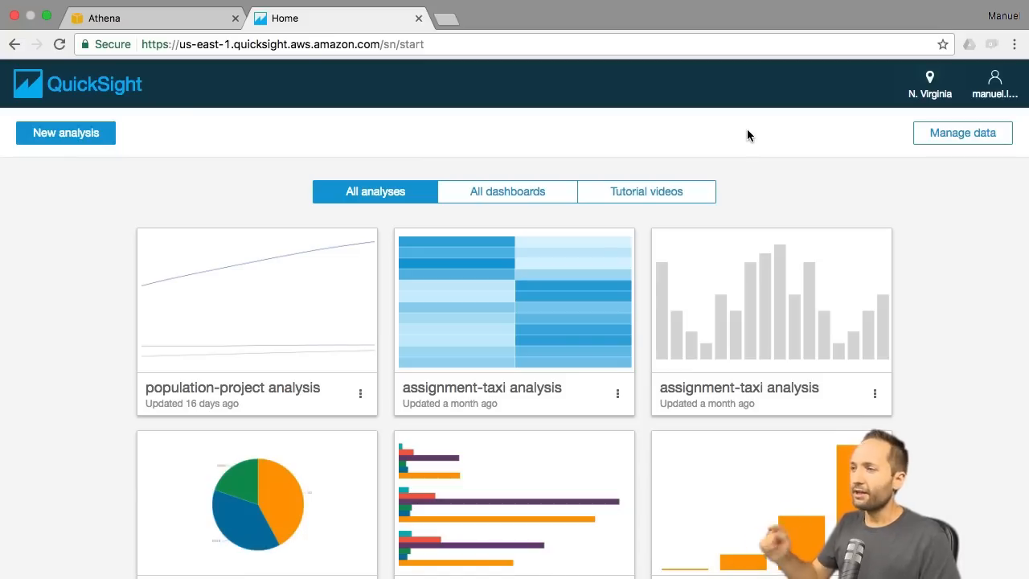
pyautogui.moveTo(574, 218)
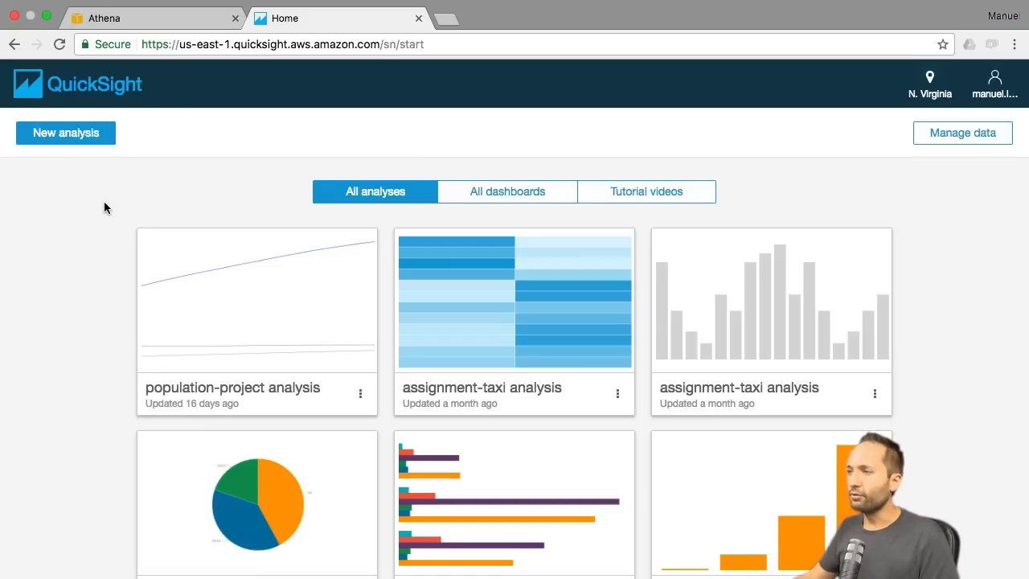
pyautogui.moveTo(153, 200)
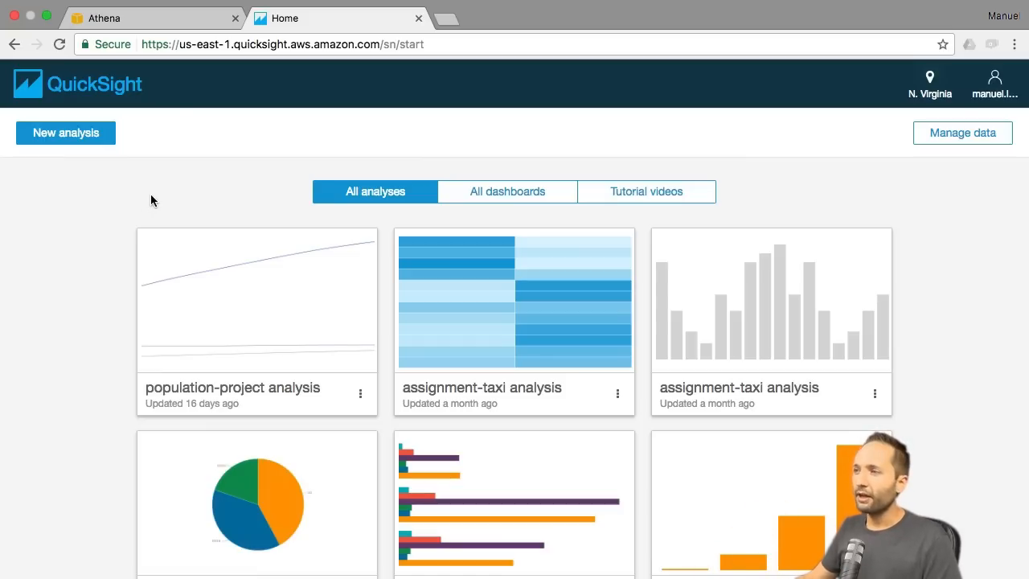
pyautogui.moveTo(86, 142)
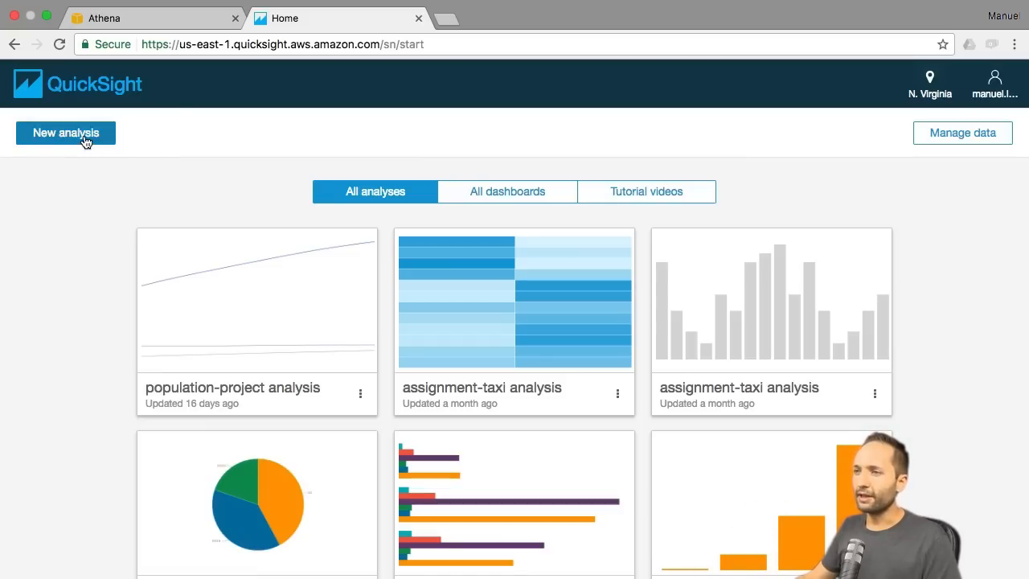
# Start a new analysis from a new data set, reaching the data source choices
pyautogui.click(961, 133)
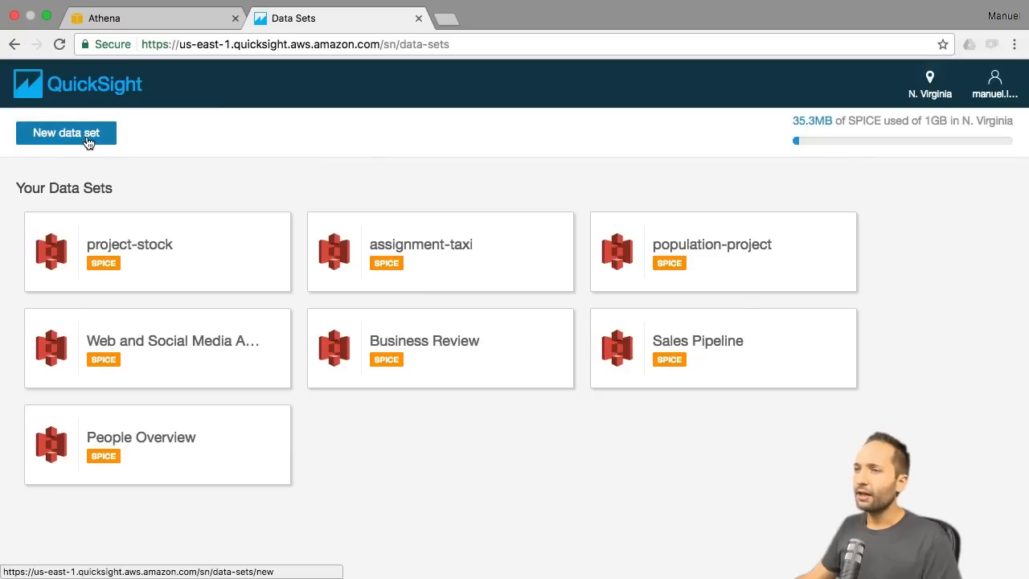
pyautogui.click(66, 132)
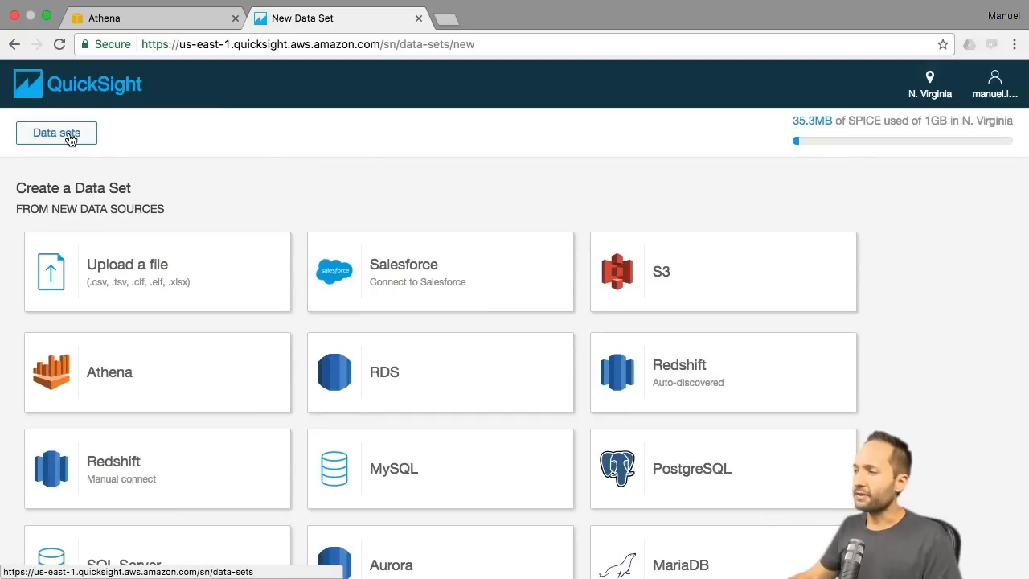
pyautogui.moveTo(271, 206)
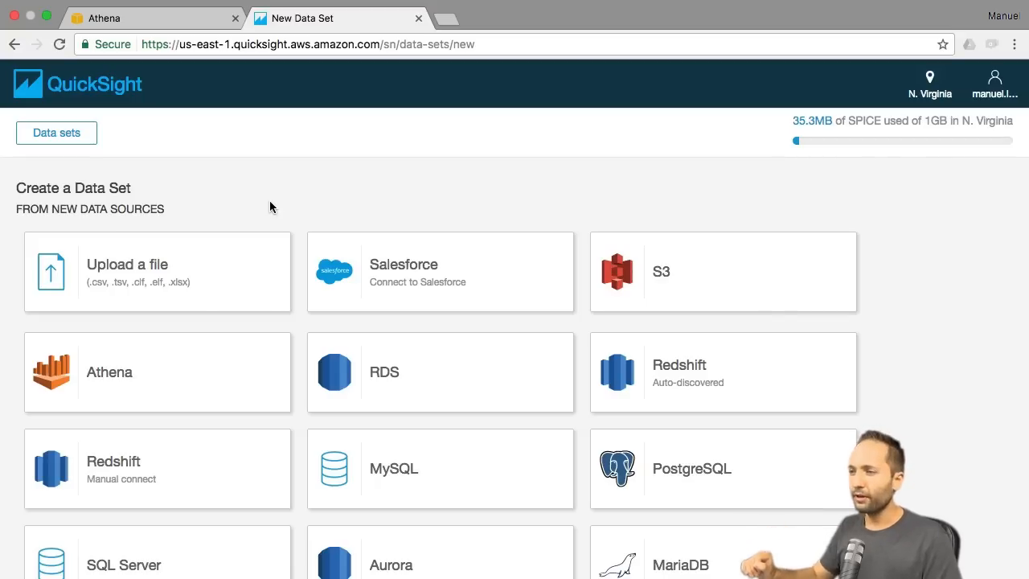
pyautogui.moveTo(171, 376)
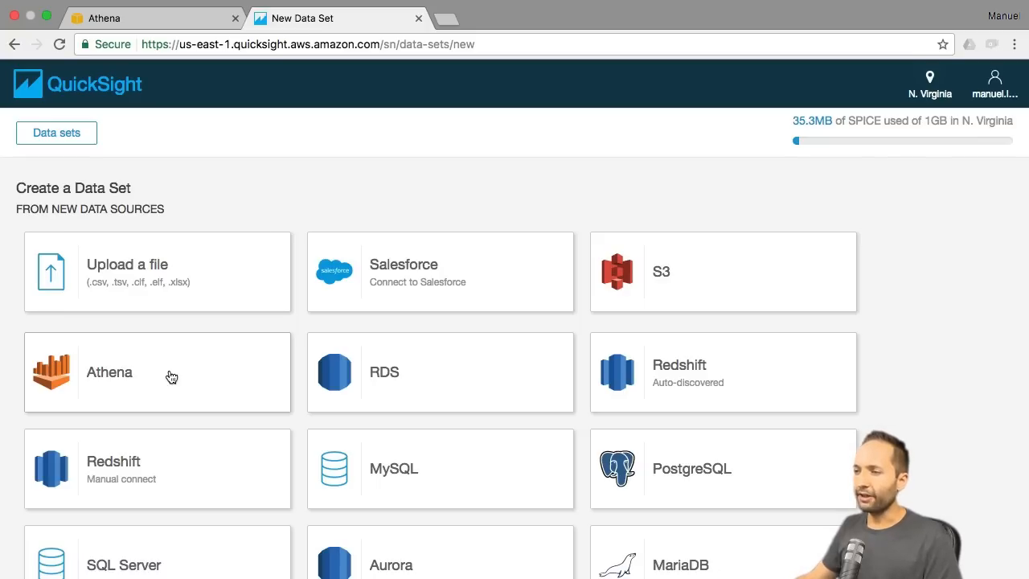
pyautogui.moveTo(243, 379)
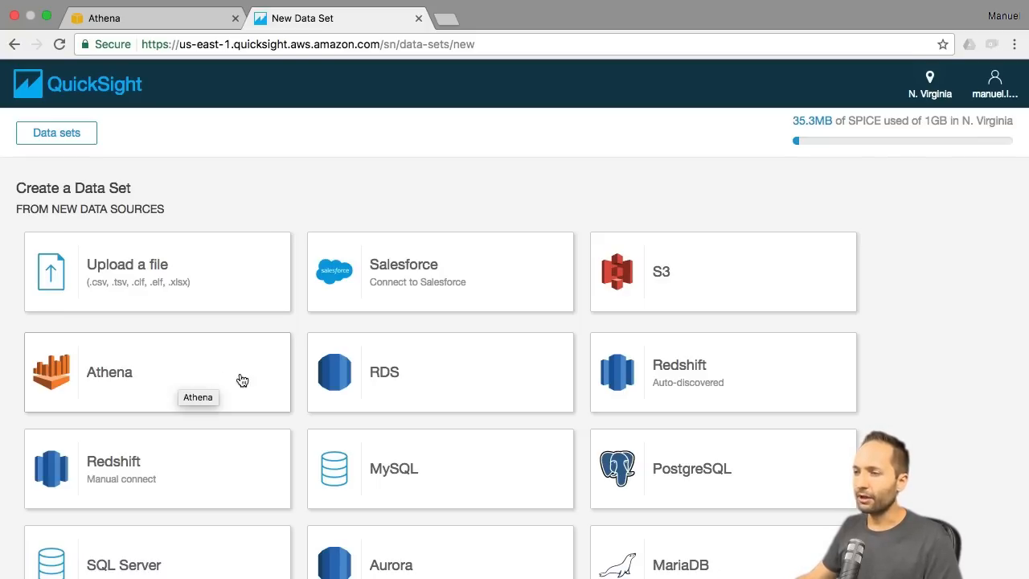
# Create an Athena data source named yt-population-athena and connect it
pyautogui.click(110, 372)
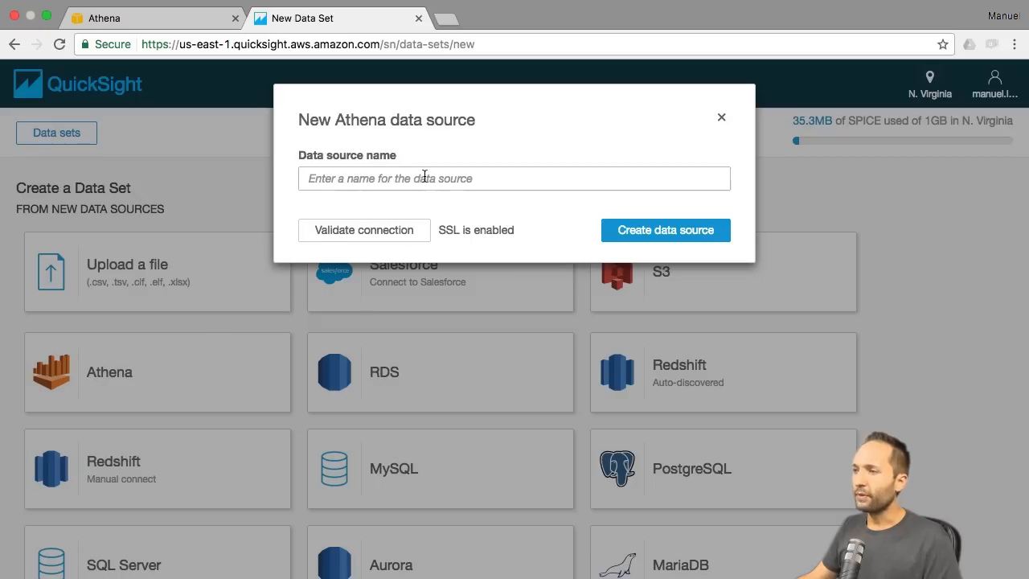
pyautogui.click(514, 178)
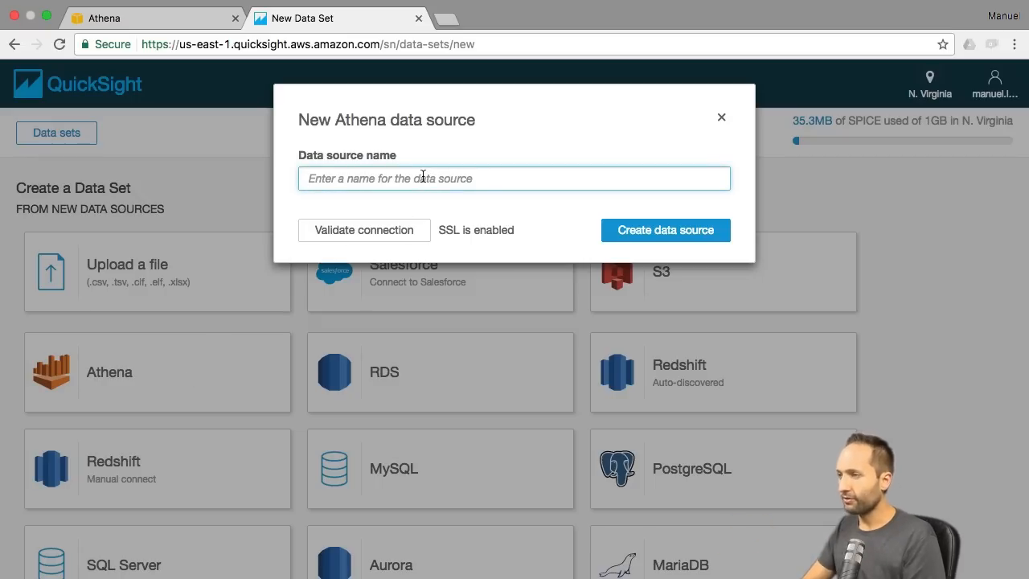
pyautogui.write('yt-')
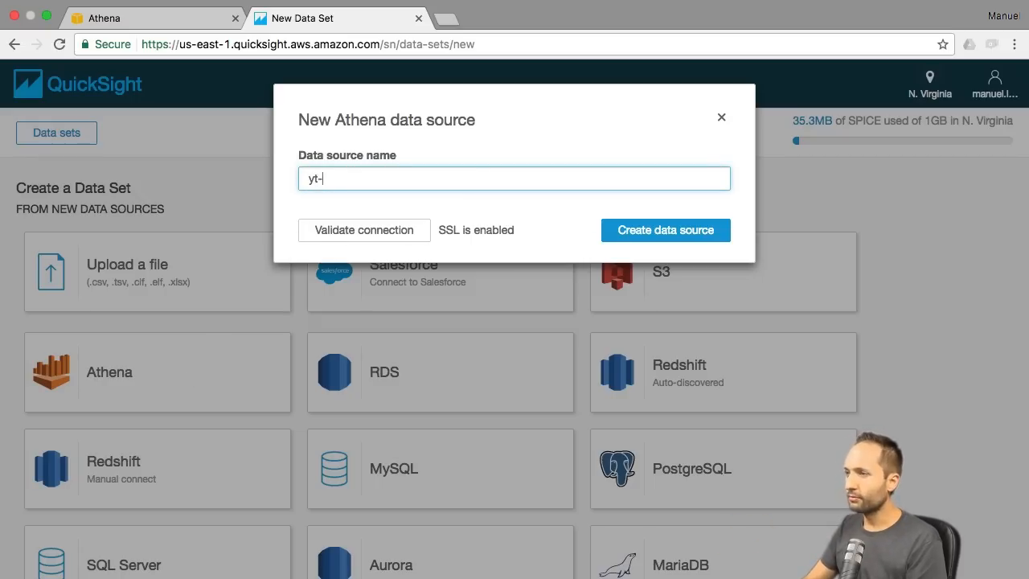
pyautogui.write('population')
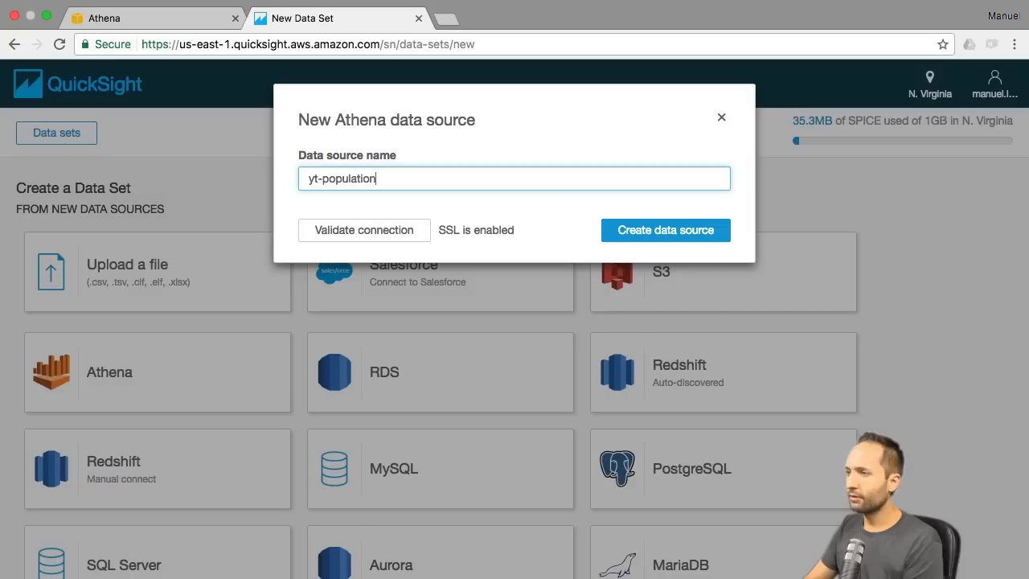
pyautogui.write('-athena')
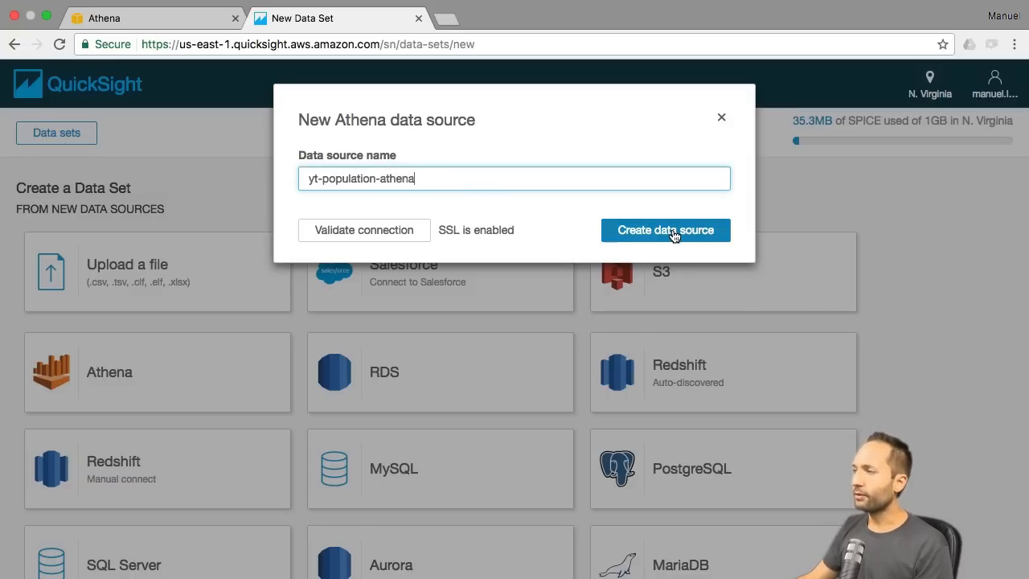
pyautogui.click(665, 230)
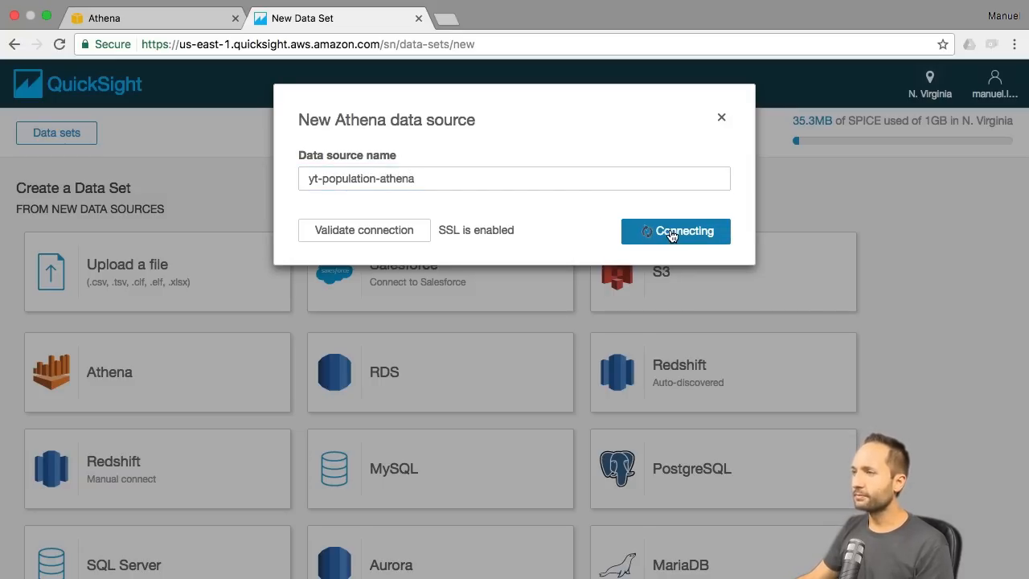
pyautogui.click(675, 231)
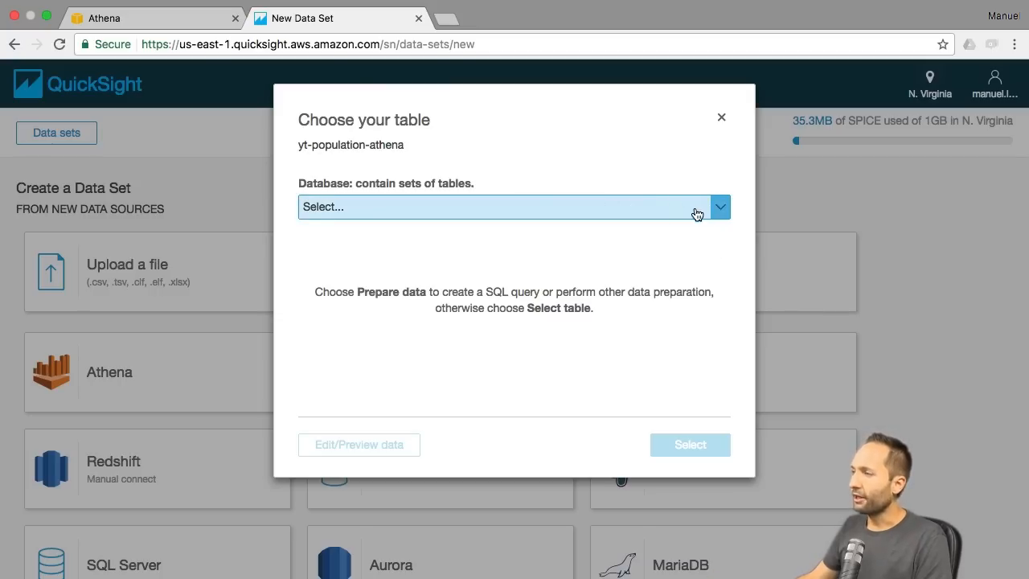
# Choose the yt_population database and the yt_population_table_2 table for the data set
pyautogui.click(507, 207)
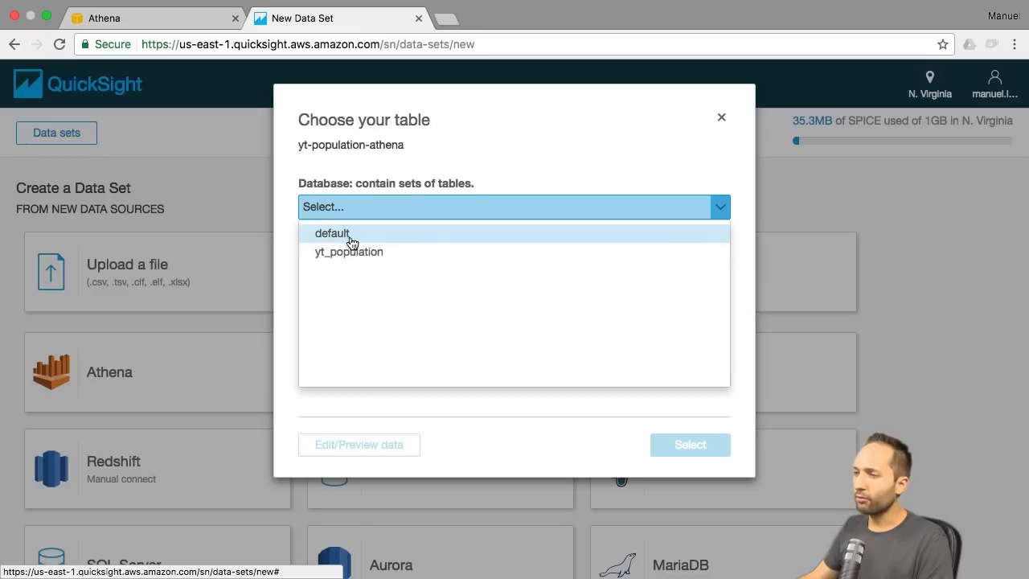
pyautogui.click(349, 252)
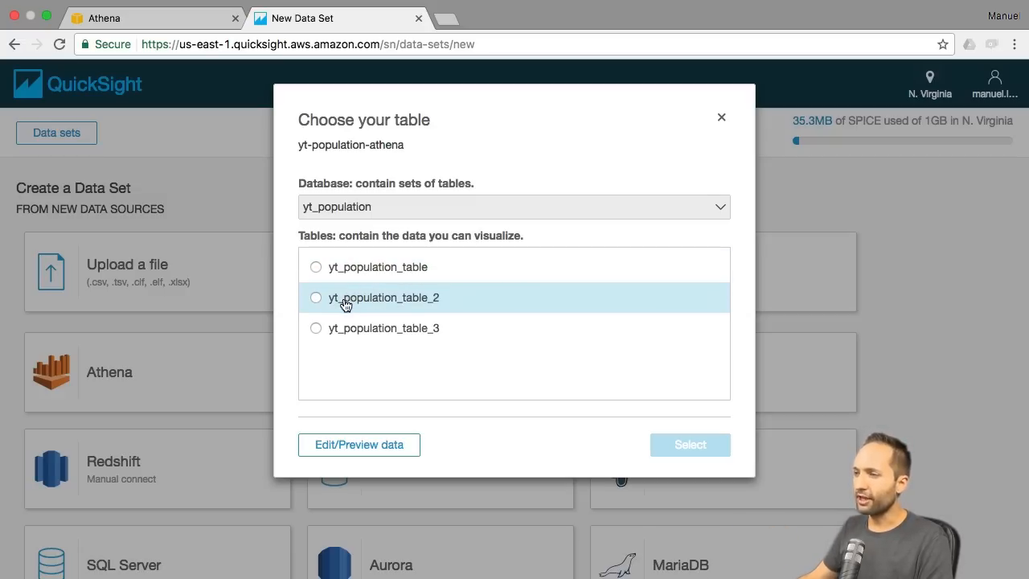
pyautogui.click(315, 296)
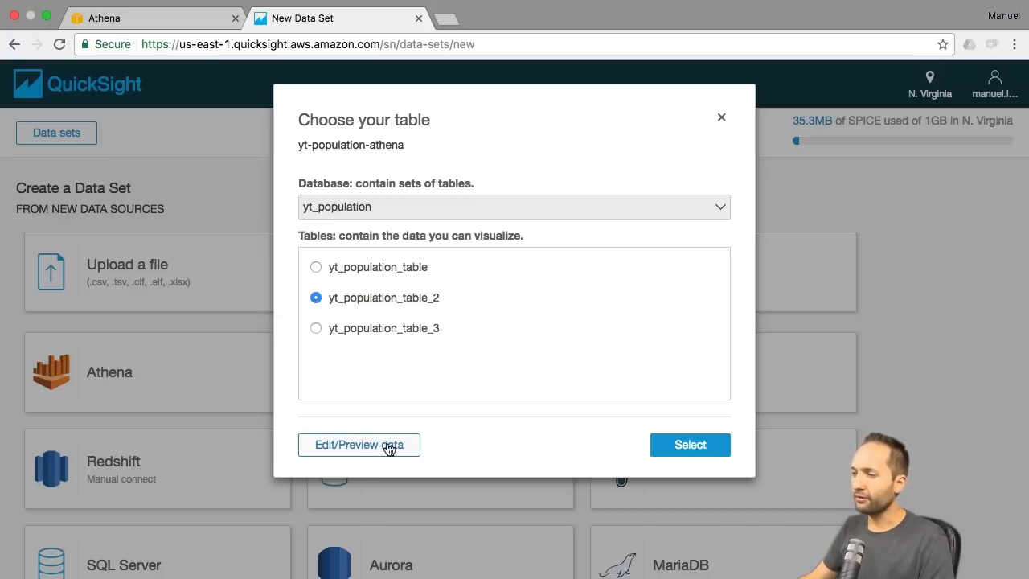
# Preview yt_population_table_2's data and switch its source from Query to SPICE
pyautogui.click(359, 445)
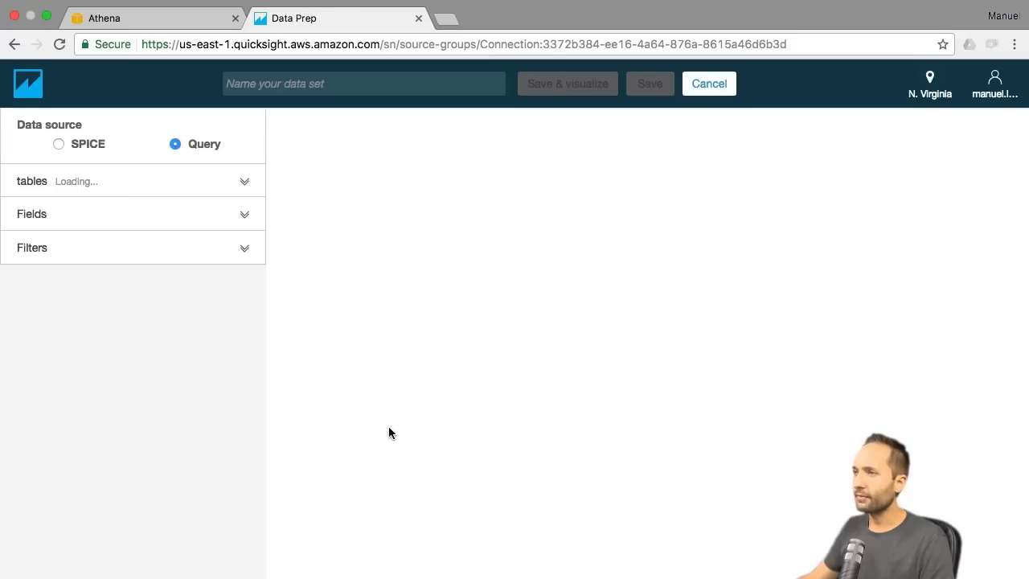
pyautogui.click(32, 181)
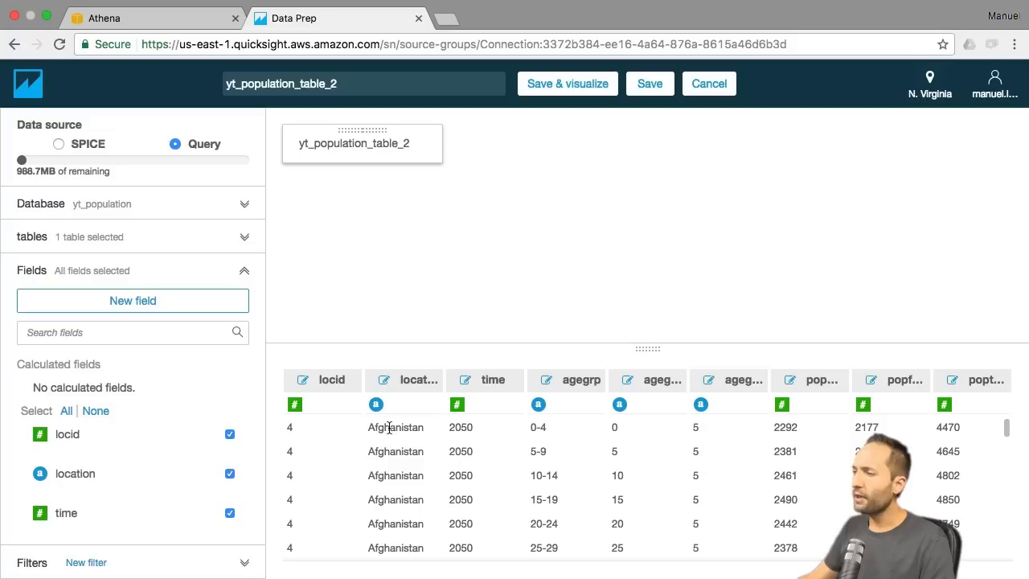
pyautogui.click(394, 451)
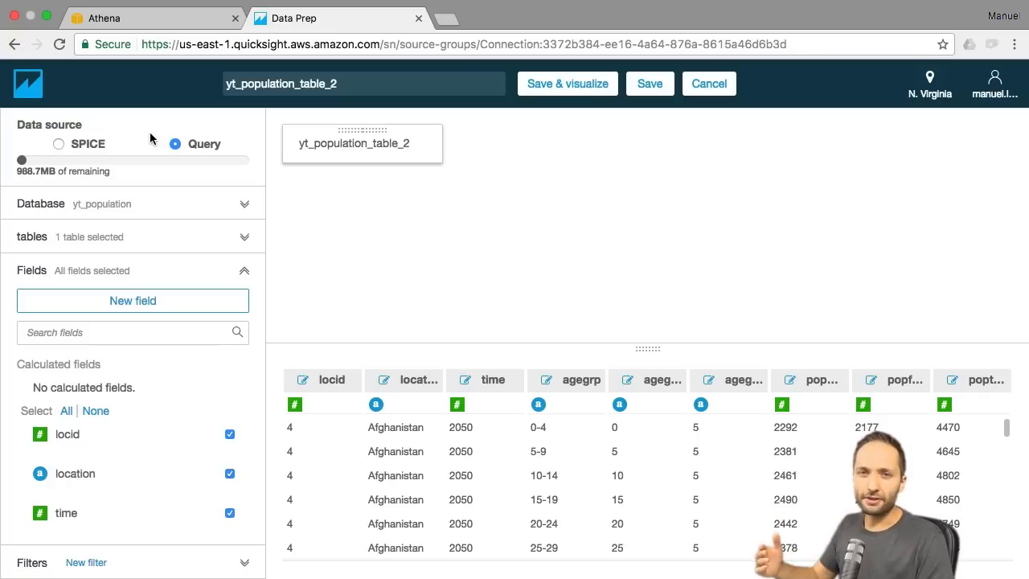
pyautogui.click(58, 144)
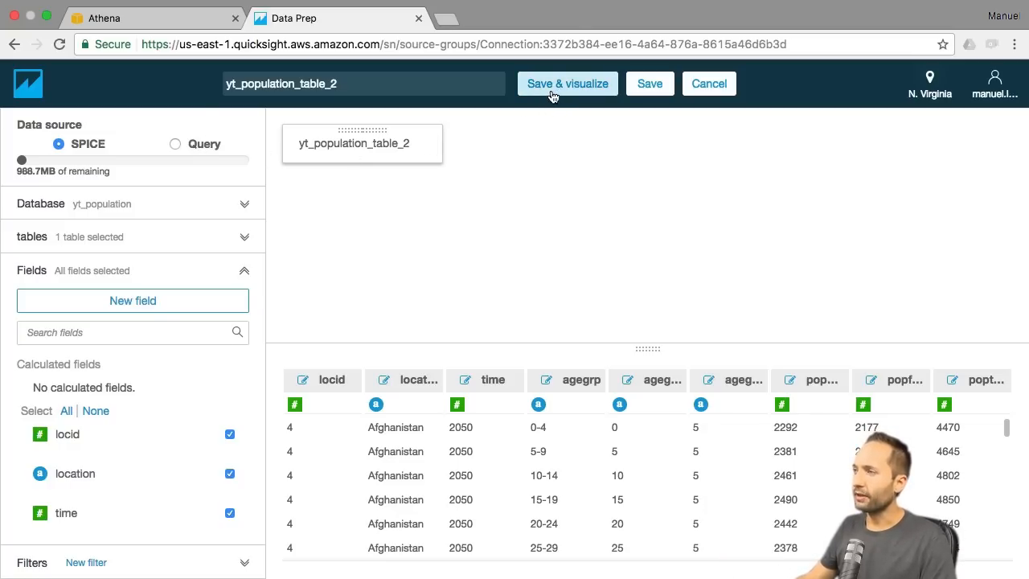
# Save & visualize the data set, importing 215,271 rows into SPICE, and dismiss the notification
pyautogui.click(566, 83)
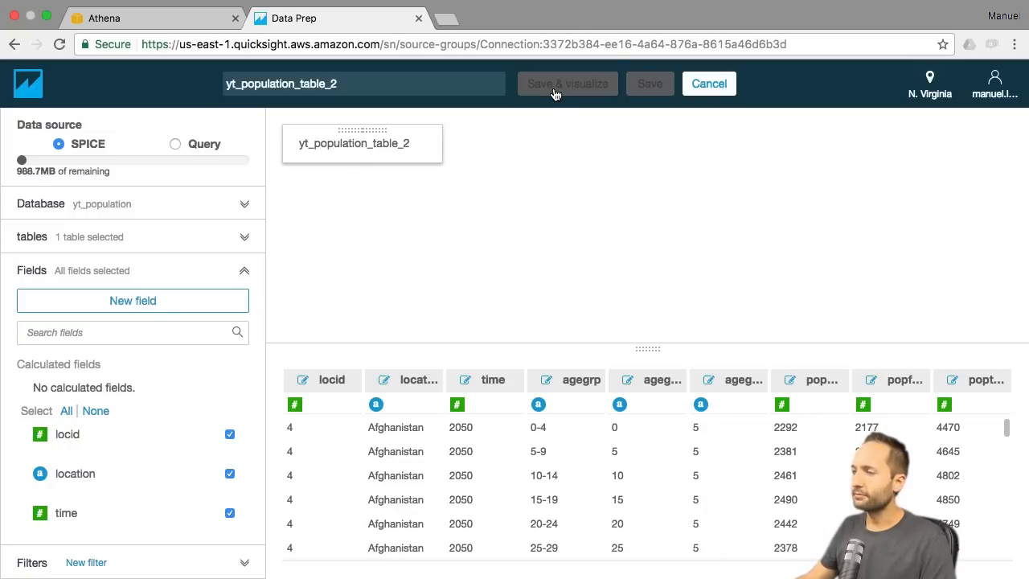
pyautogui.click(566, 83)
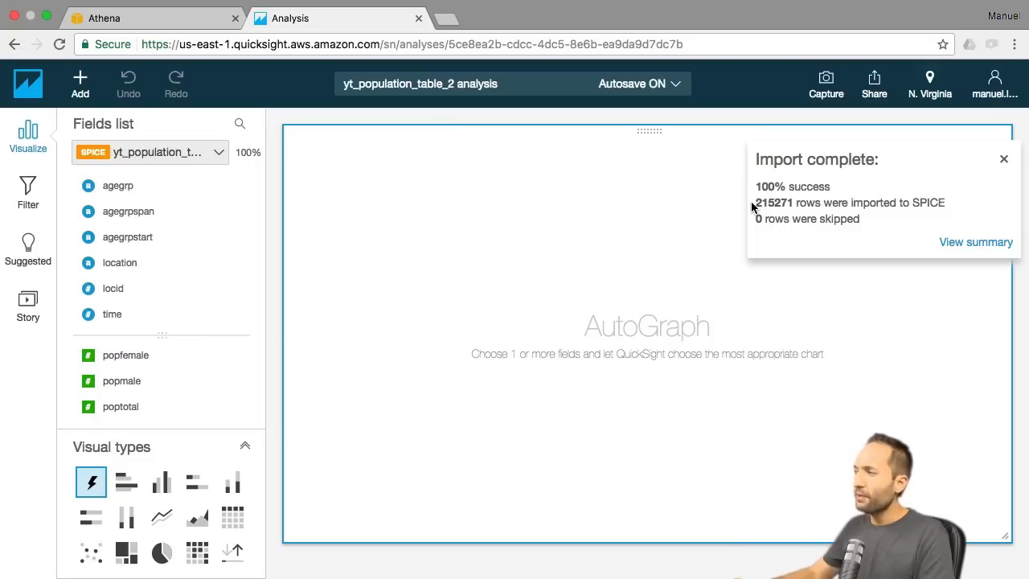
pyautogui.click(1003, 158)
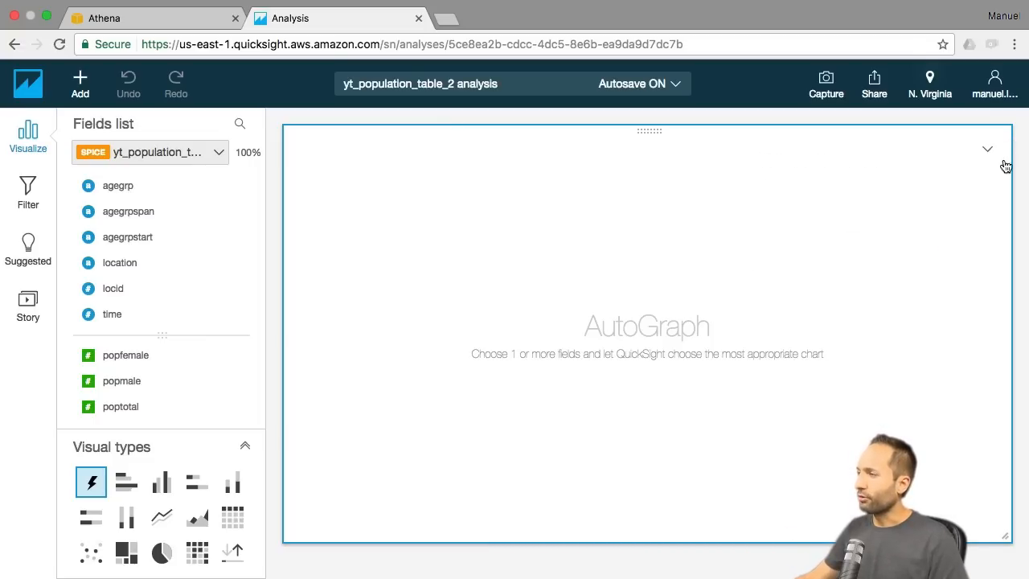
pyautogui.moveTo(524, 270)
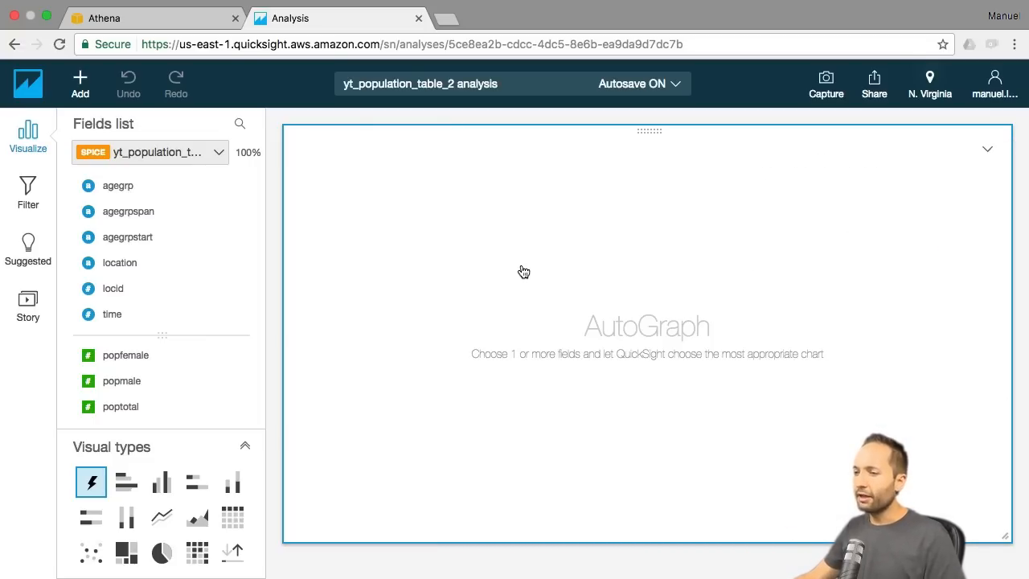
pyautogui.moveTo(316, 366)
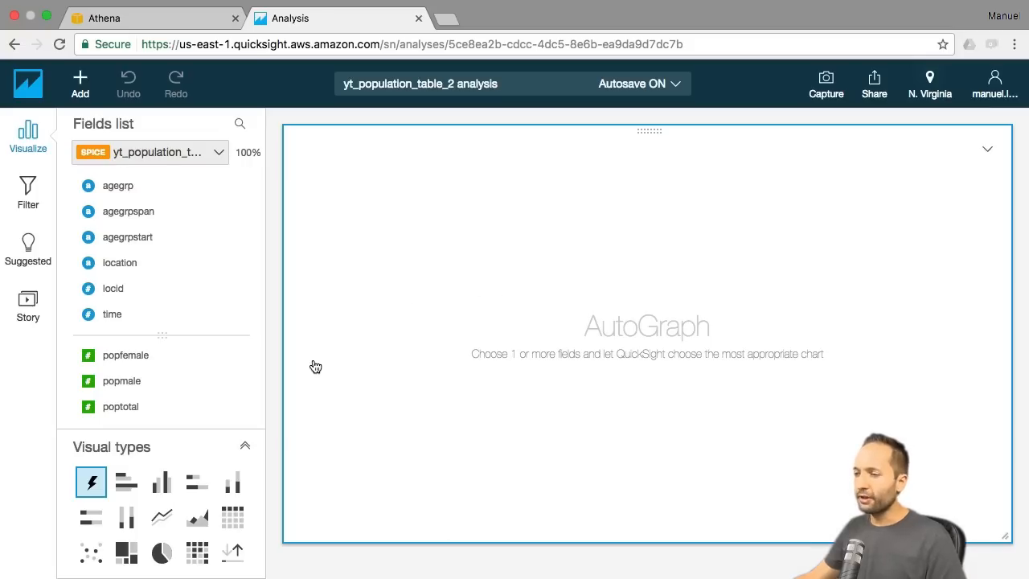
pyautogui.moveTo(162, 516)
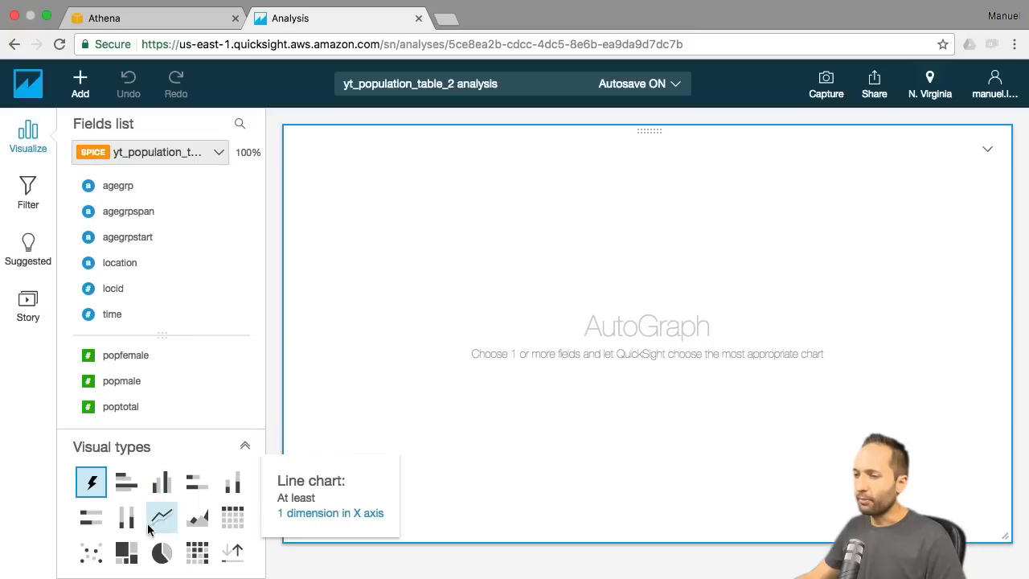
# Build a stacked bar chart of summed popfemale and popmale by time and hide the field wells
pyautogui.click(232, 481)
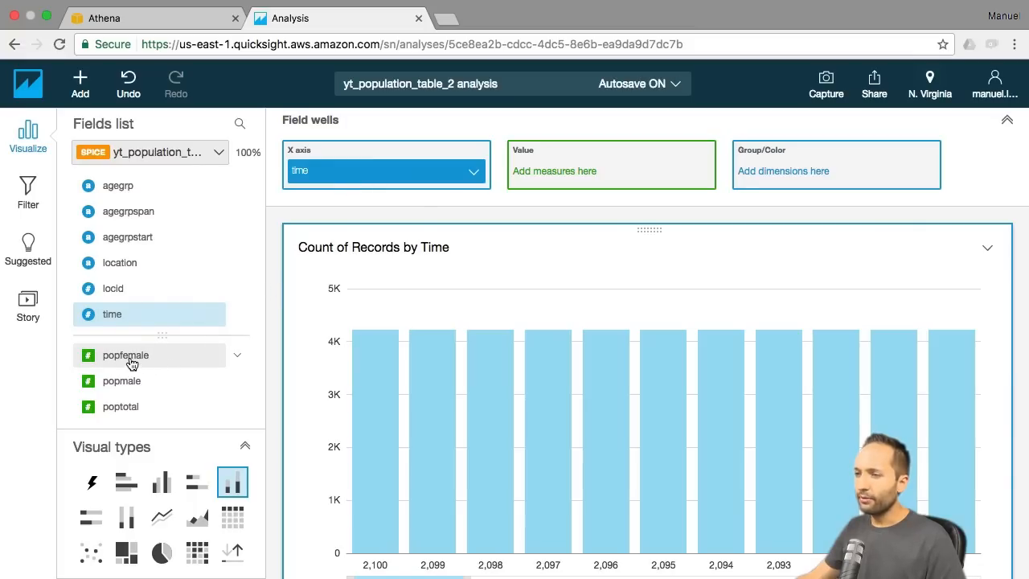
pyautogui.click(126, 354)
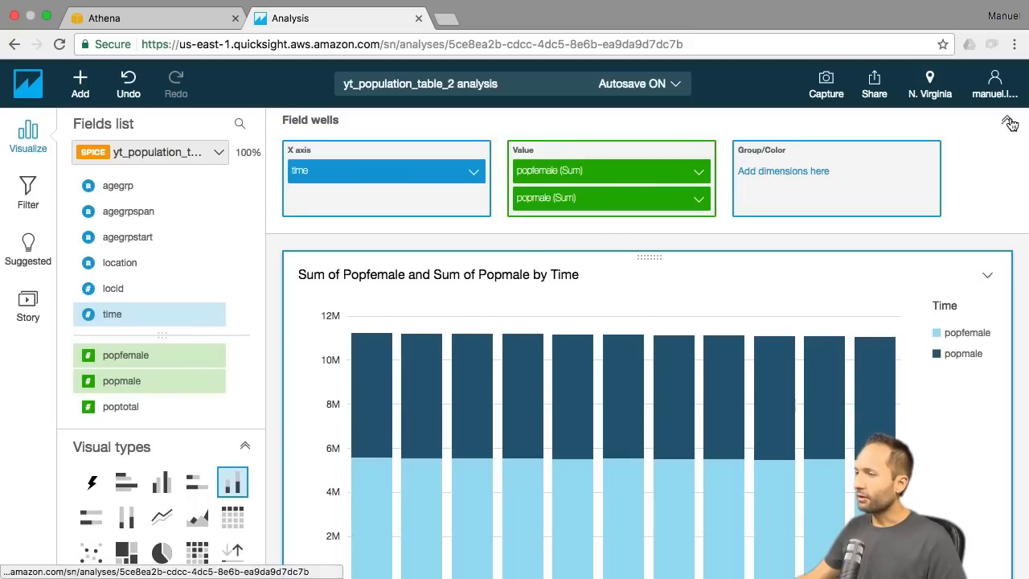
pyautogui.click(1009, 123)
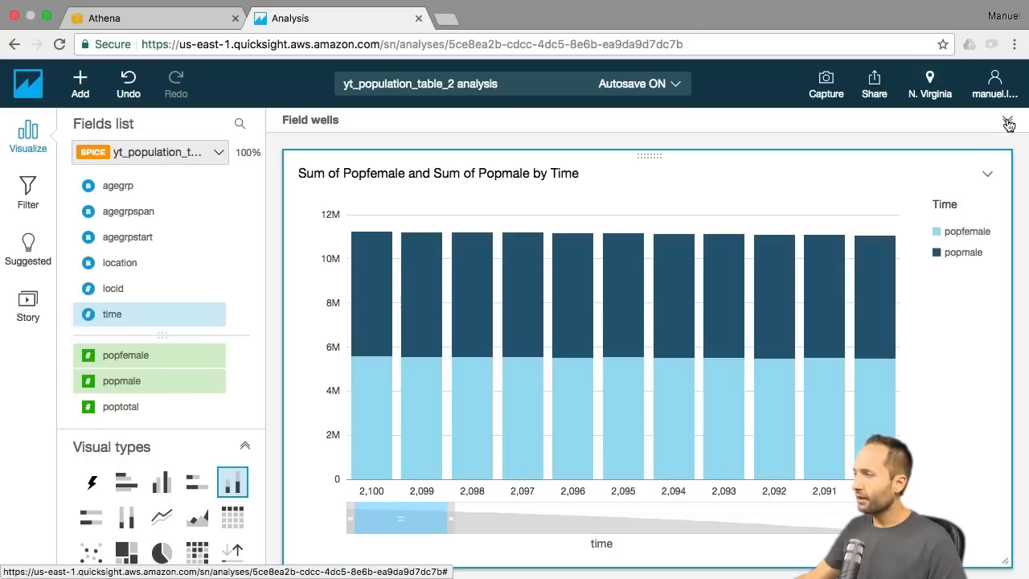
pyautogui.moveTo(1010, 122)
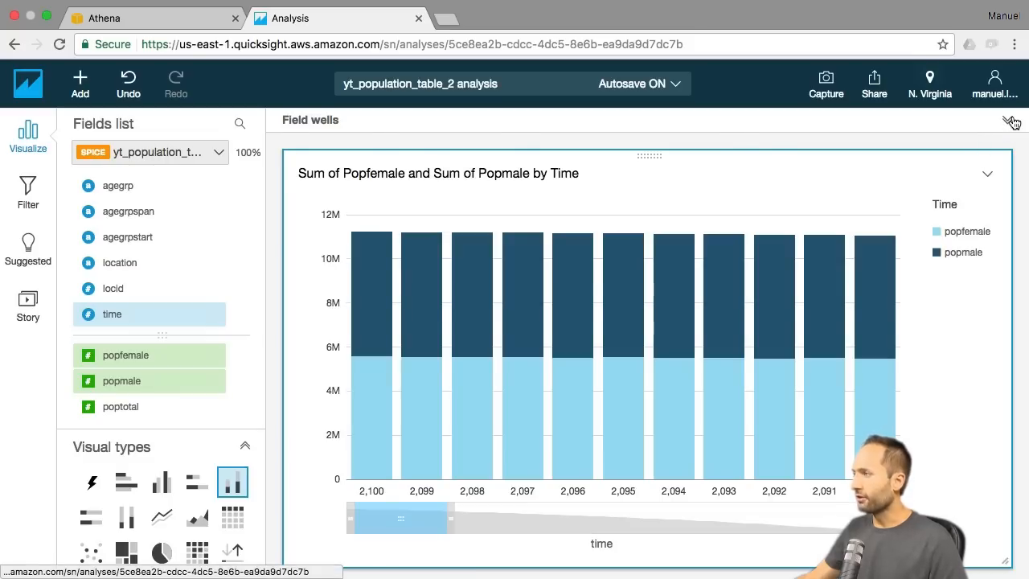
# Sort the chart's time axis ascending so bars start at 2050
pyautogui.click(473, 171)
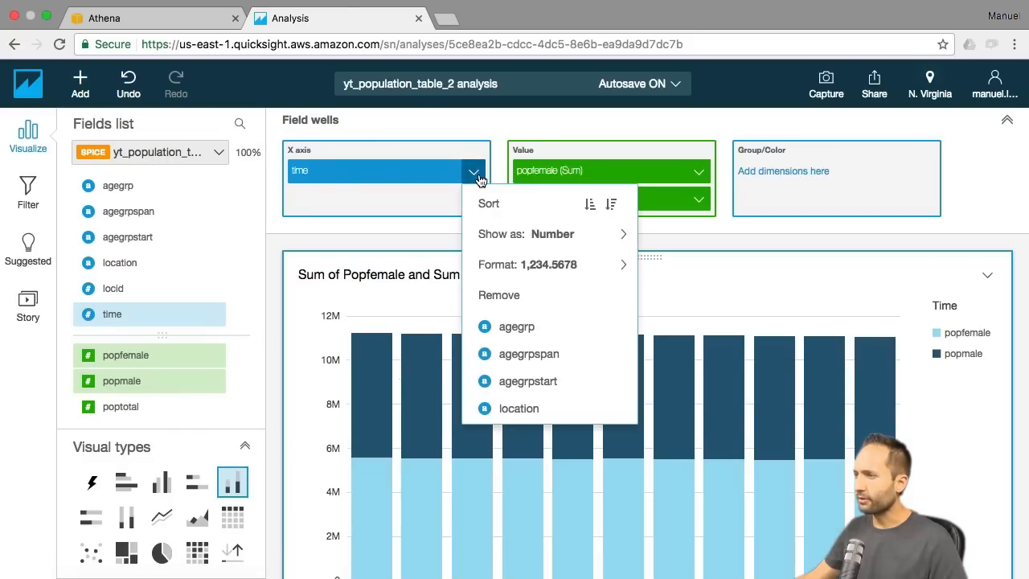
pyautogui.click(472, 171)
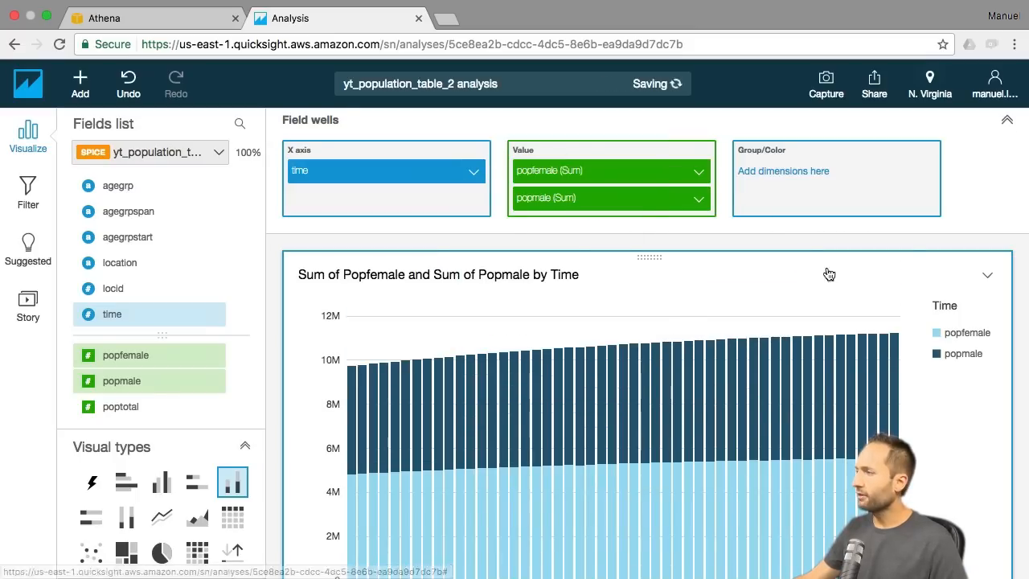
pyautogui.click(1006, 120)
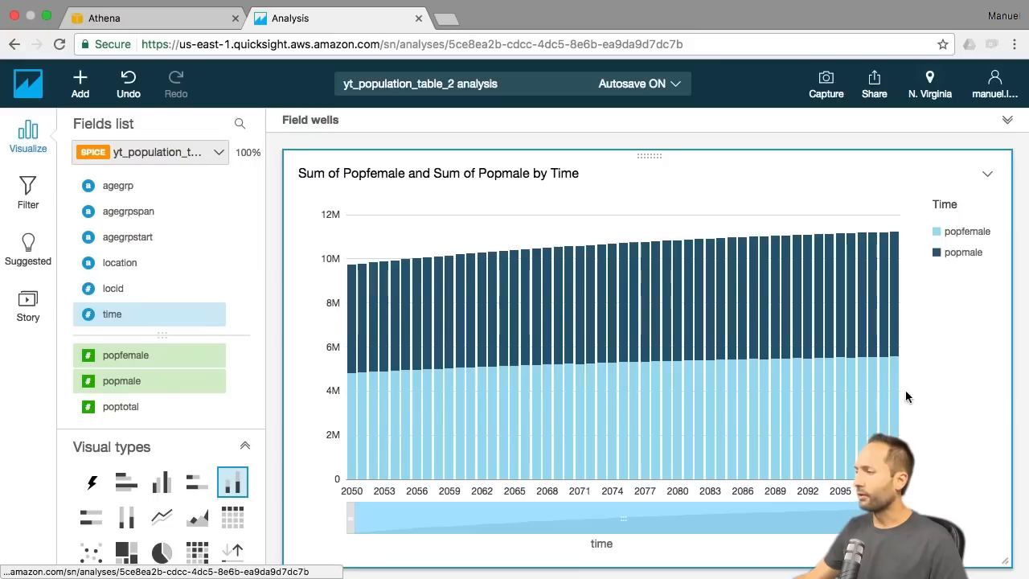
pyautogui.moveTo(935, 488)
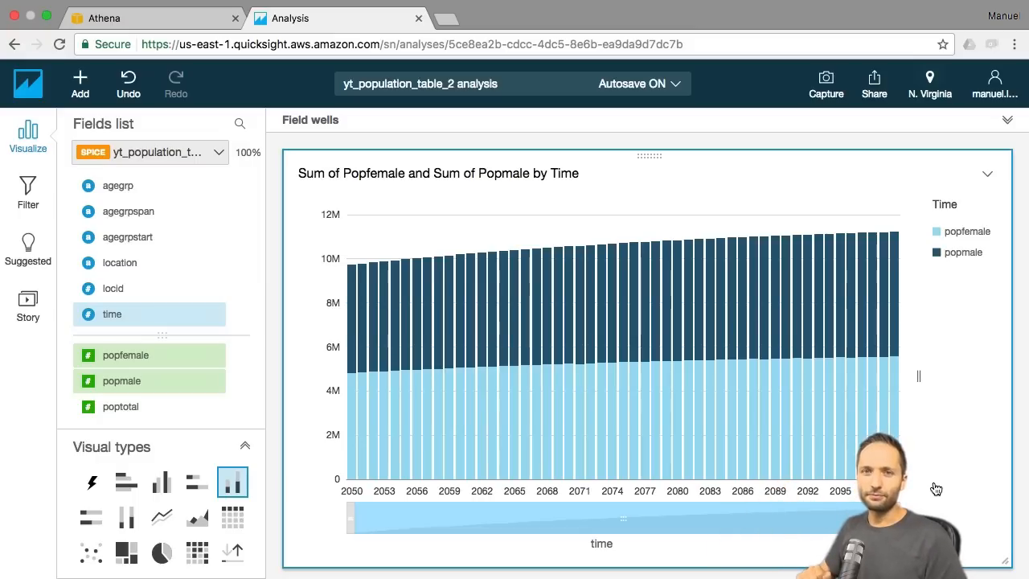
pyautogui.moveTo(28, 83)
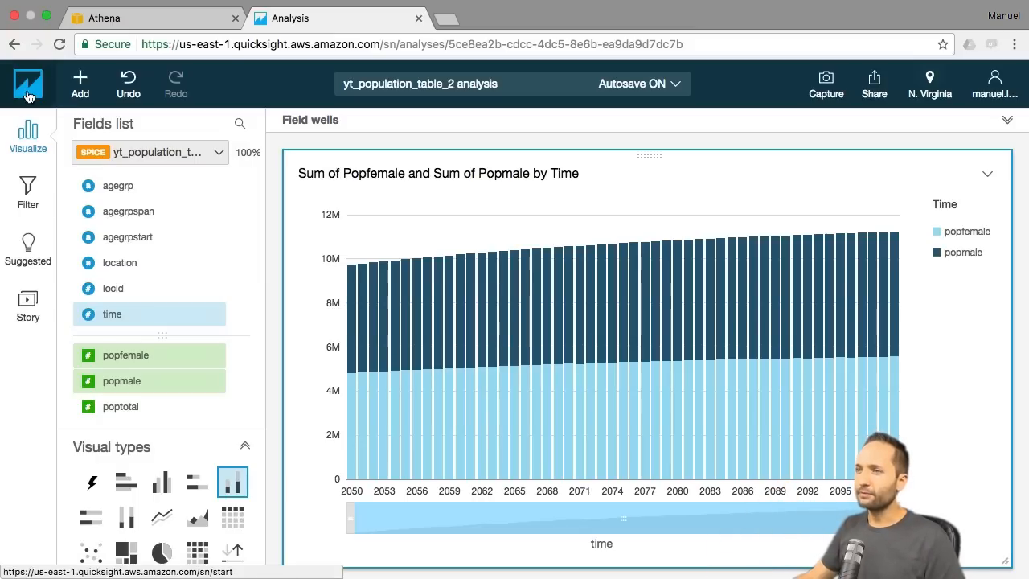
# Return to the QuickSight home page, where yt_population_table_2 now lists first
pyautogui.click(28, 84)
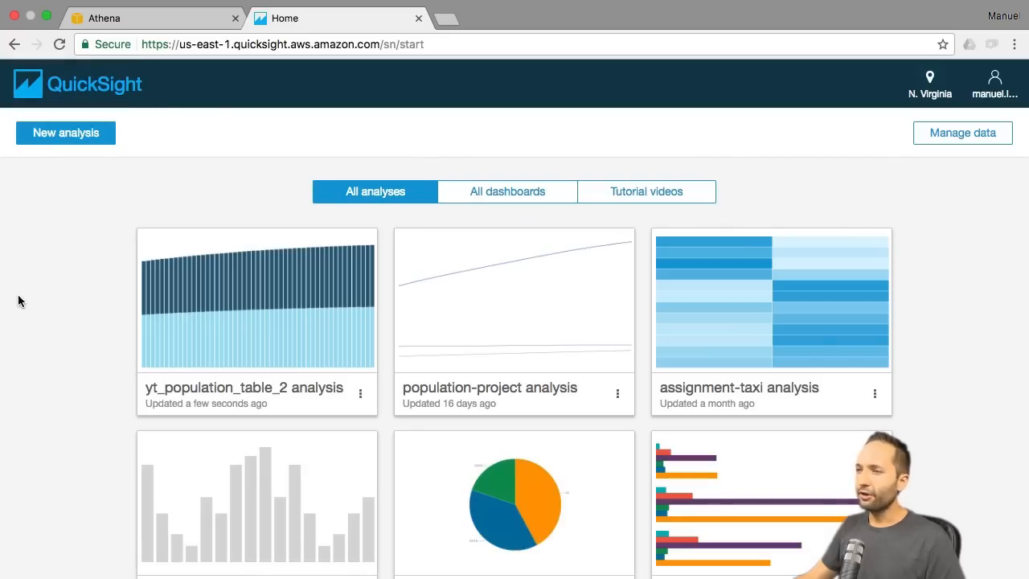
pyautogui.moveTo(268, 295)
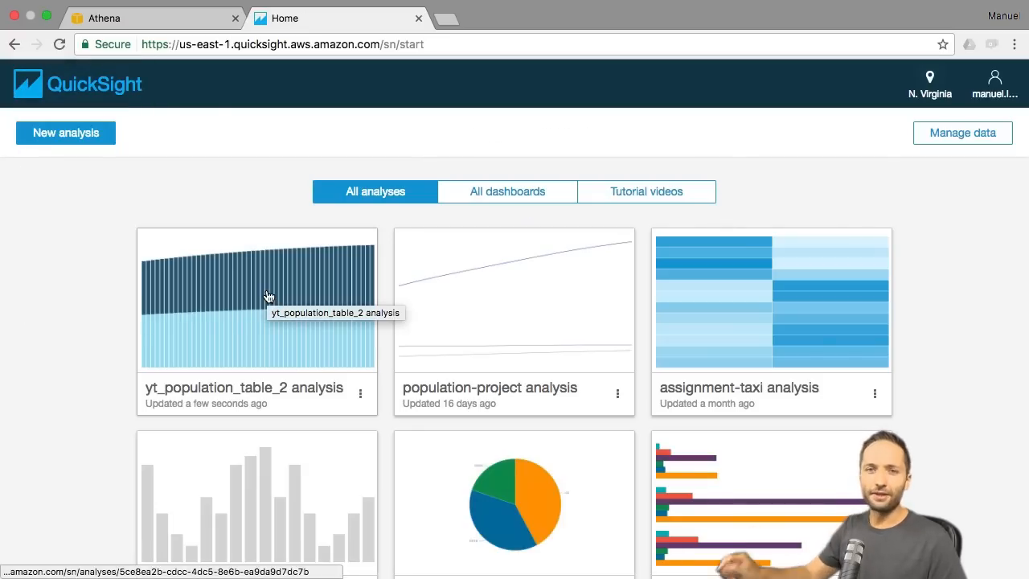
pyautogui.moveTo(198, 202)
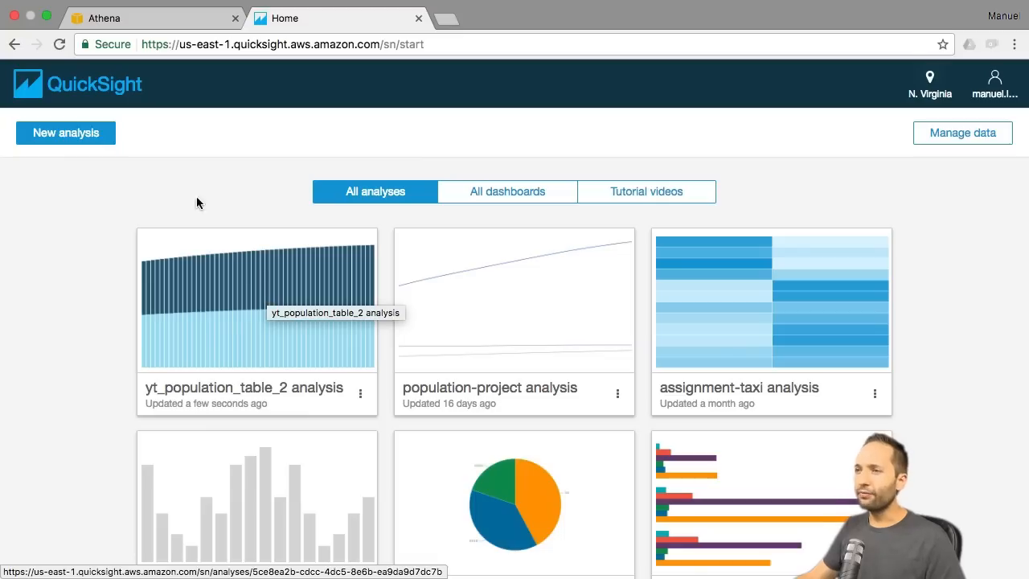
# View Your Data Sets via Manage data, listing yt_population_table_2 as a SPICE data set
pyautogui.click(961, 133)
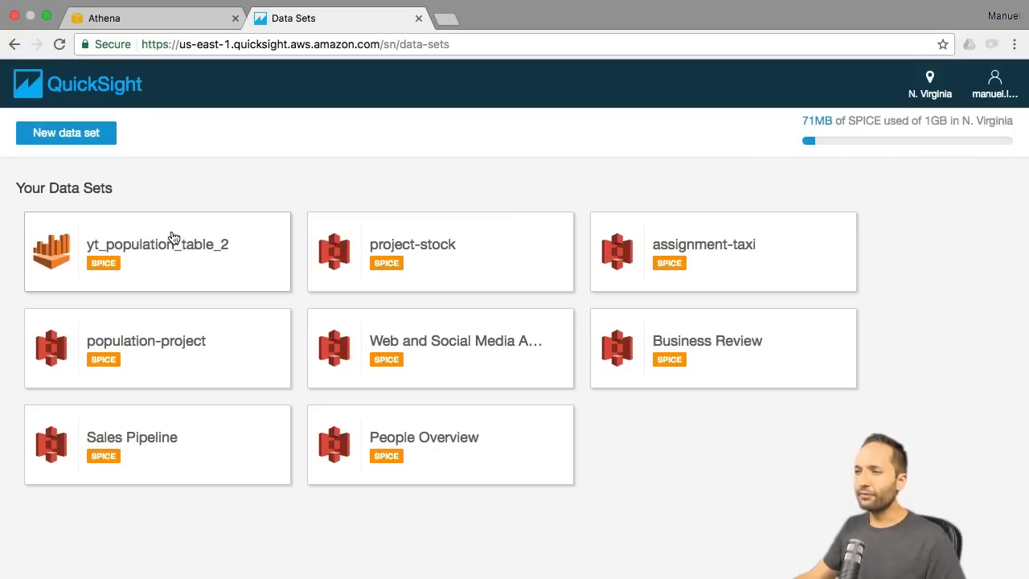
pyautogui.moveTo(219, 198)
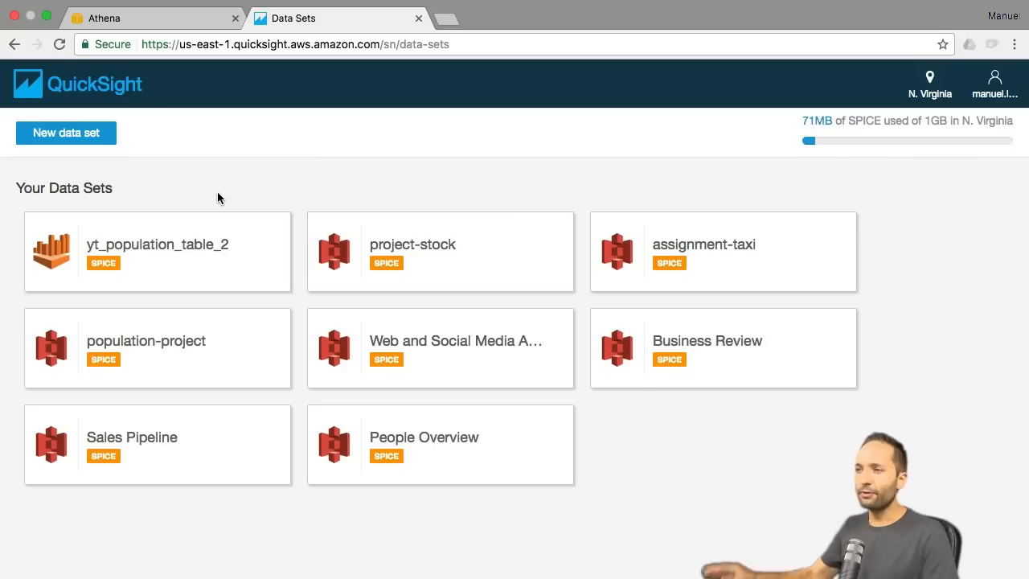